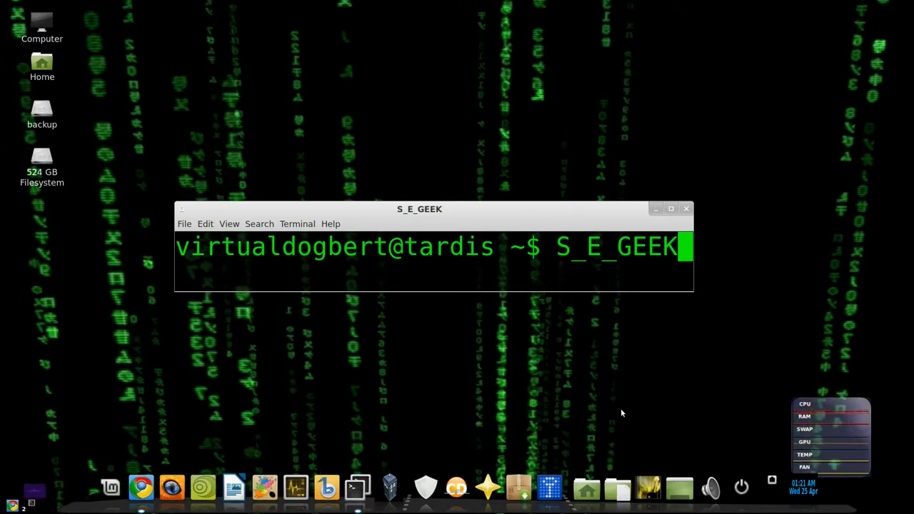
- Maximize the Terminal window at the test repository's master-branch prompt
{"action": "left_click", "coordinate": [671, 208]}
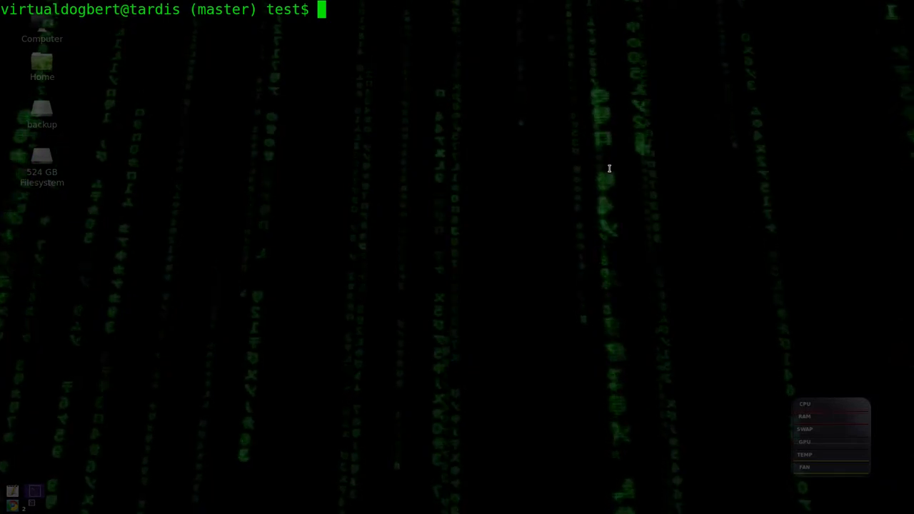
- Launch gitk and save the 'adding more lines' commit hash 70567d52 to a text document
{"action": "type", "text": "git"}
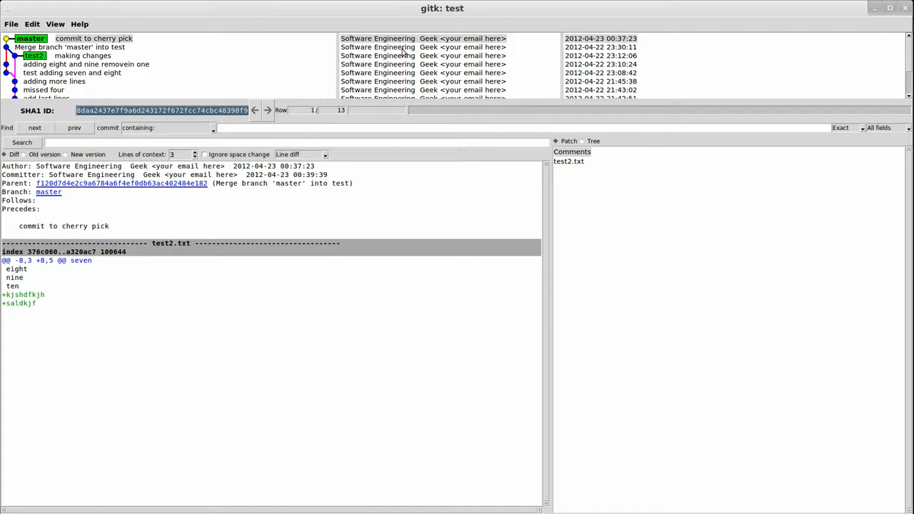
{"action": "mouse_move", "coordinate": [46, 79]}
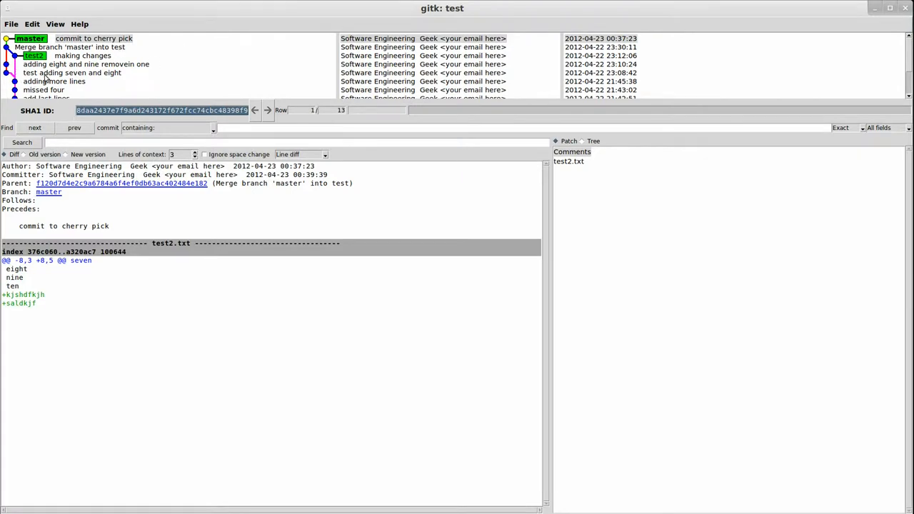
{"action": "mouse_move", "coordinate": [56, 86]}
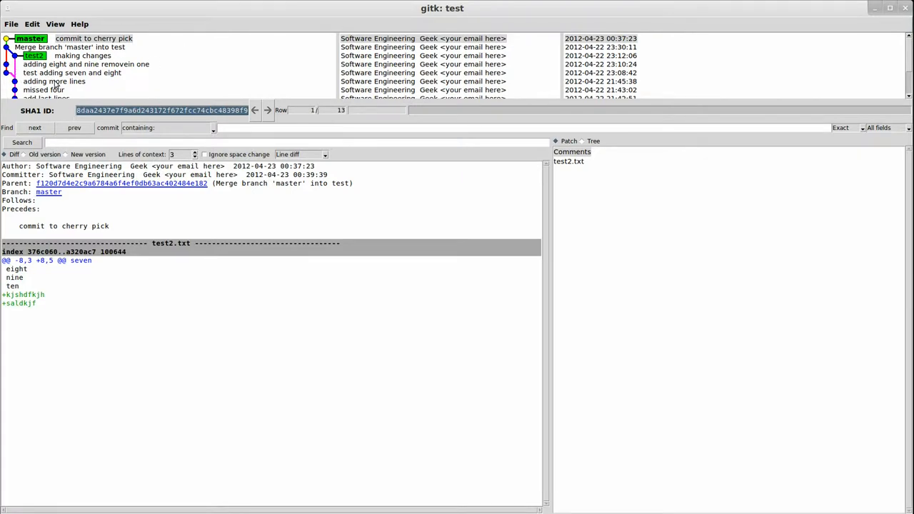
{"action": "left_click", "coordinate": [54, 81]}
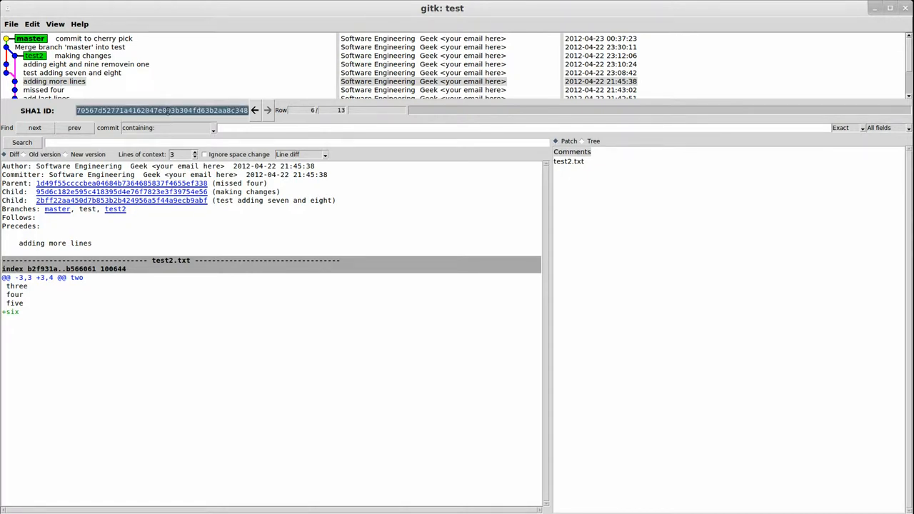
{"action": "mouse_move", "coordinate": [287, 80]}
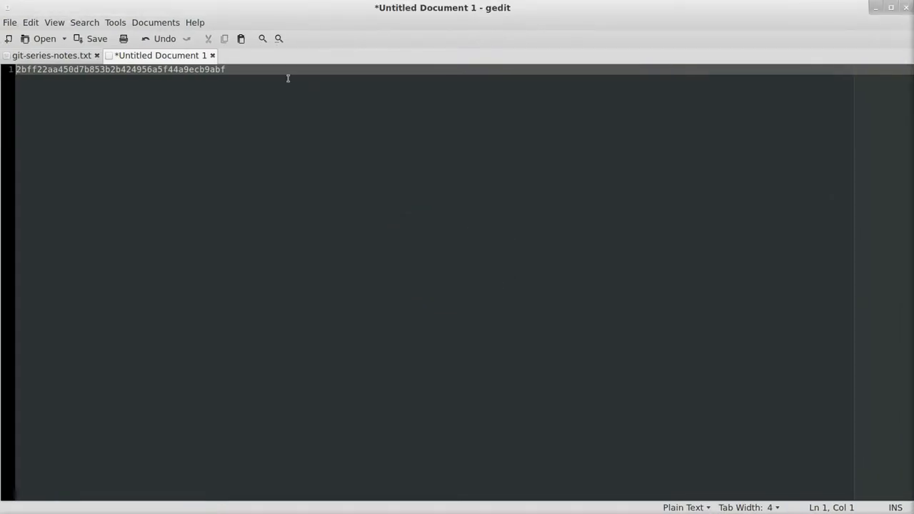
{"action": "type", "text": "70567d52771a4162047e003b304fd63b2aa8c348"}
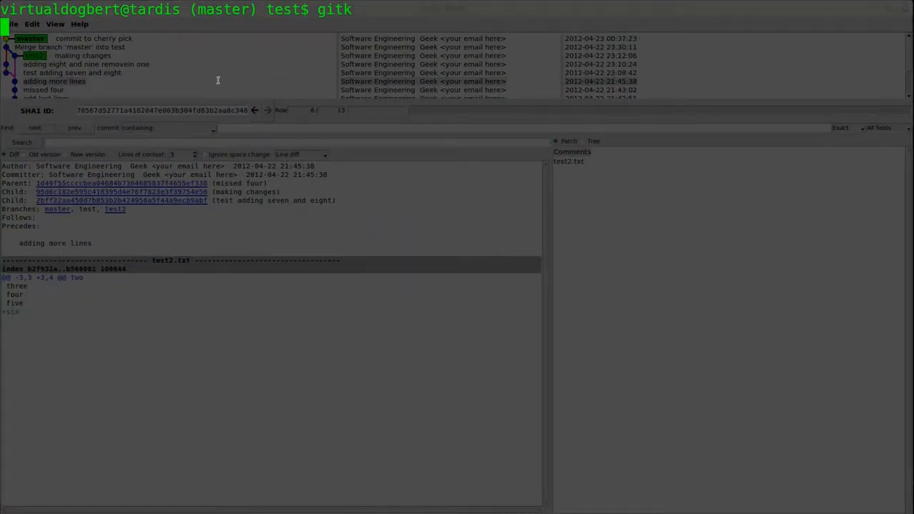
- Quit gitk with Ctrl+C and enter git rebase -i 70567d52771a4162047e003b304fd63b2aa8c348
{"action": "key", "text": "ctrl+c"}
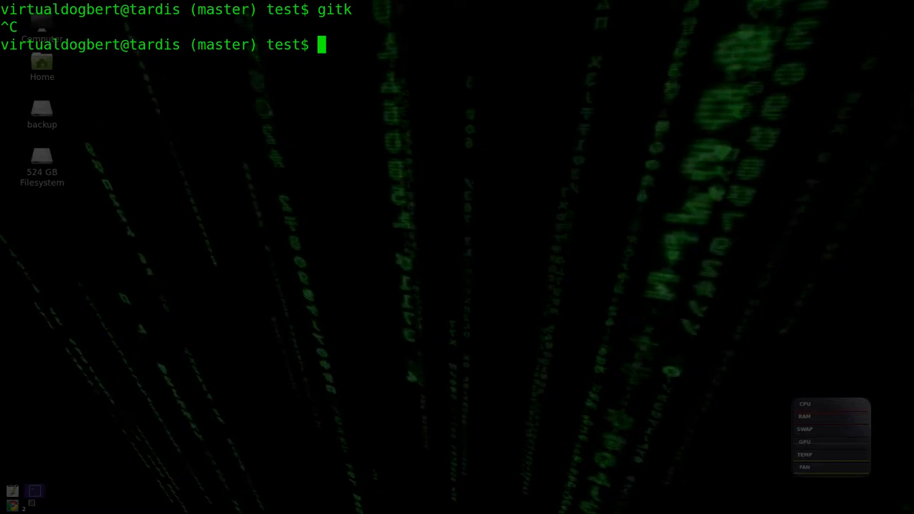
{"action": "type", "text": "git rebase -"}
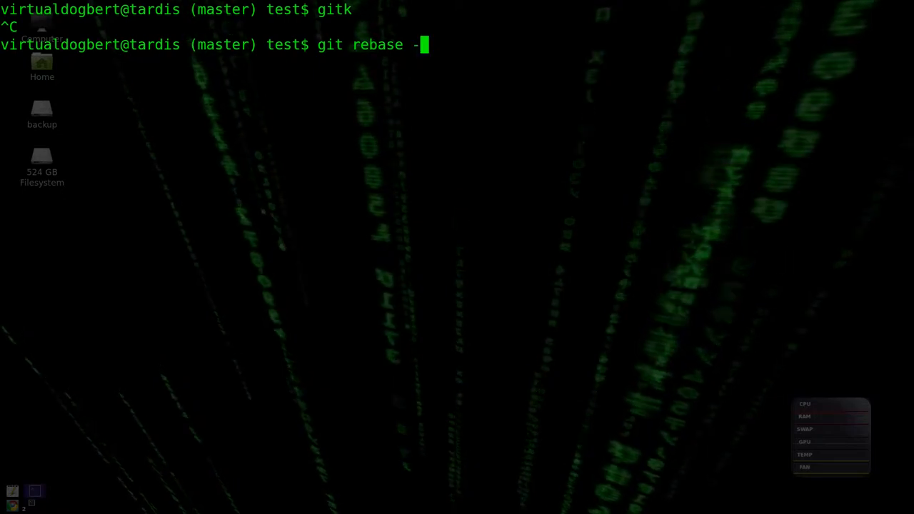
{"action": "type", "text": "i"}
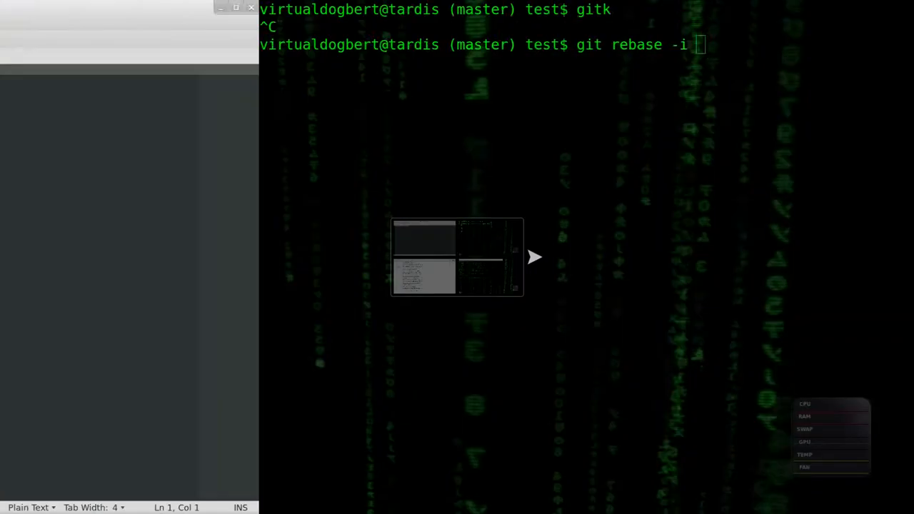
{"action": "type", "text": "70567d52771a4162047e003b304fd63b2aa8c348"}
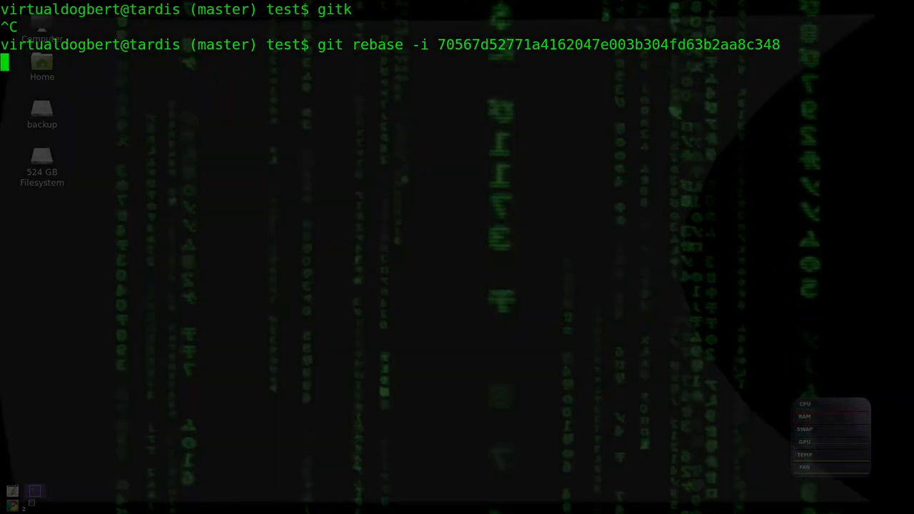
- Start the interactive rebase, opening the git-rebase-todo list in gedit
{"action": "key", "text": "Return"}
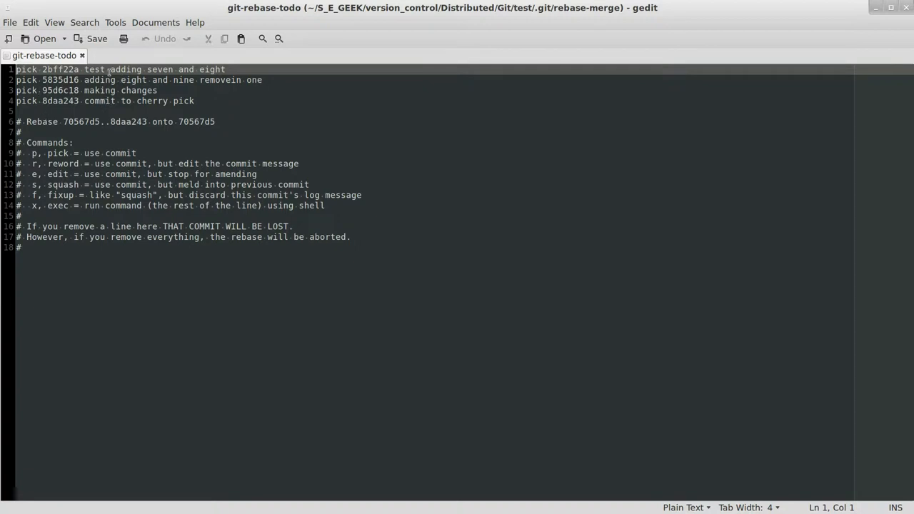
{"action": "mouse_move", "coordinate": [93, 80]}
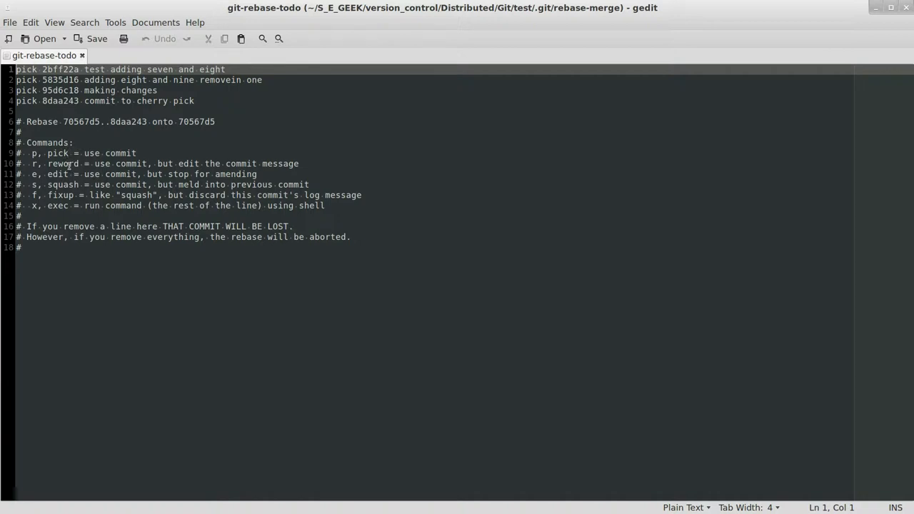
{"action": "mouse_move", "coordinate": [227, 163]}
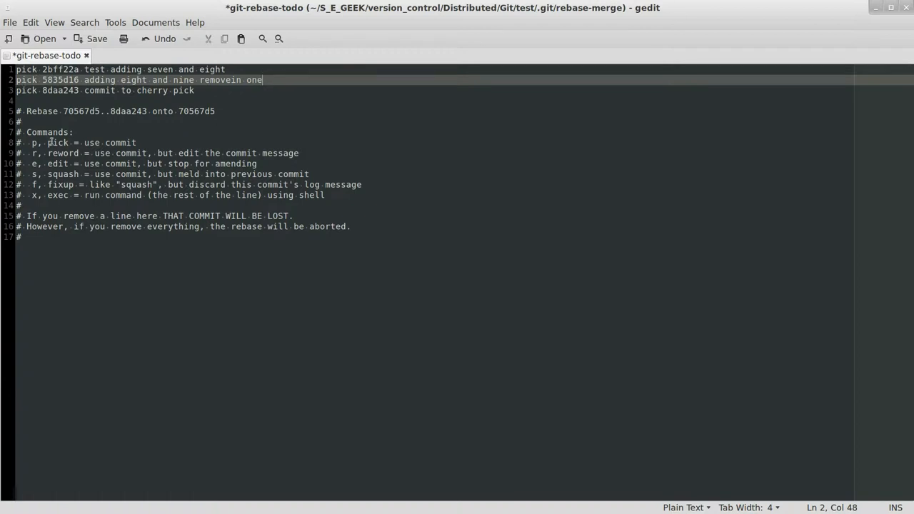
- Move 'pick 2bff22a test adding seven and eight' below line 2, change the first pick to edit, and close gedit
{"action": "left_click", "coordinate": [39, 70]}
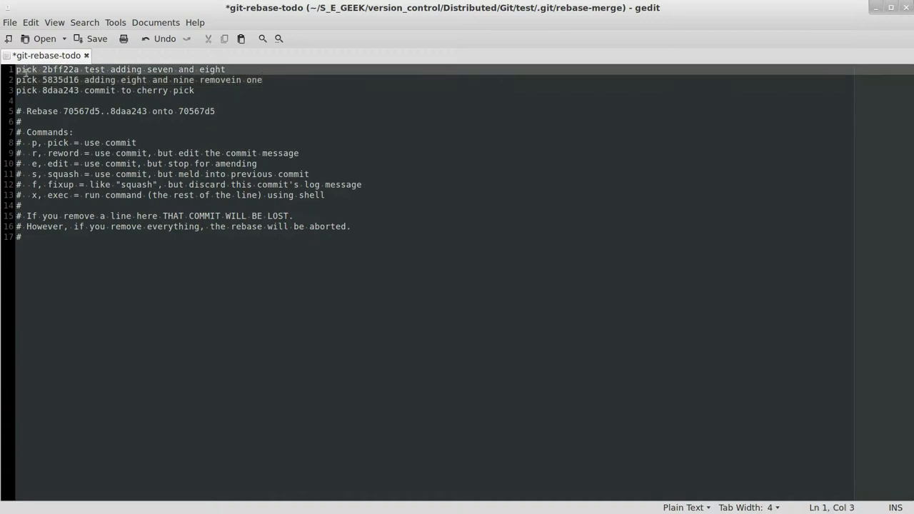
{"action": "left_click", "coordinate": [227, 69]}
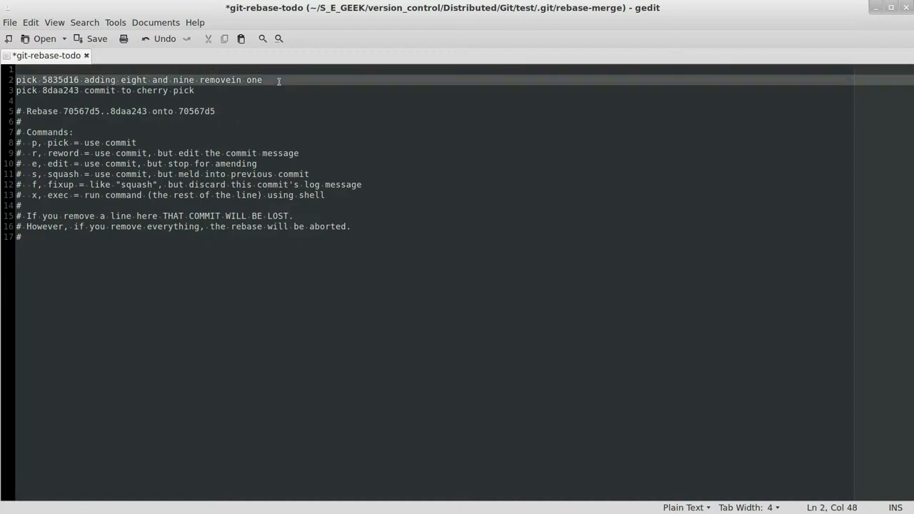
{"action": "key", "text": "Return"}
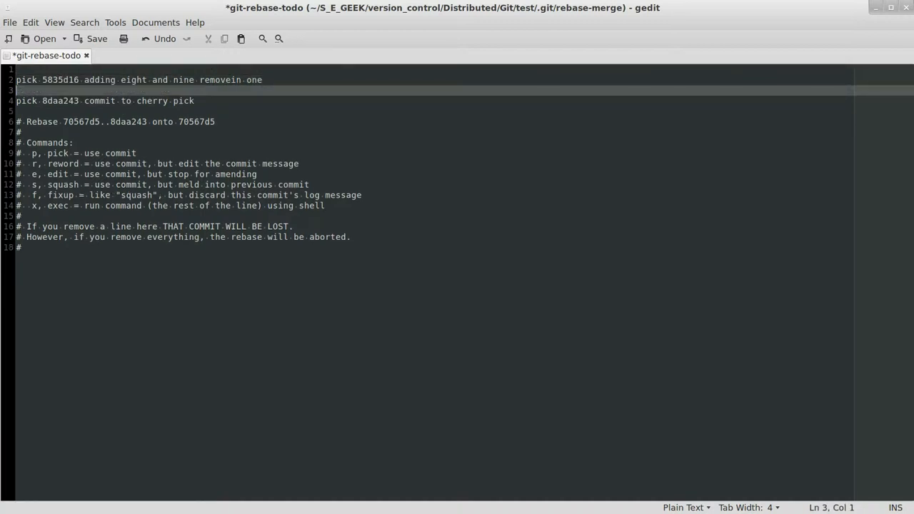
{"action": "type", "text": "pick 2bff22a test adding seven and eight"}
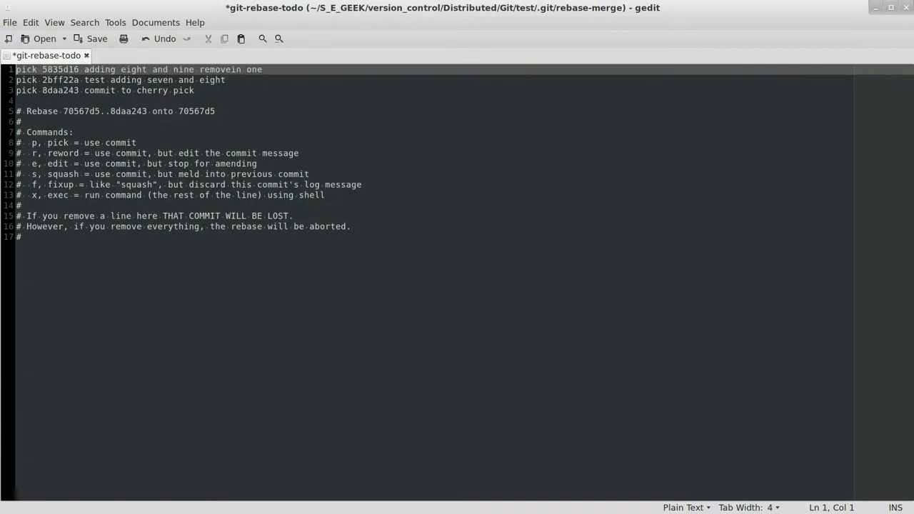
{"action": "mouse_move", "coordinate": [276, 91]}
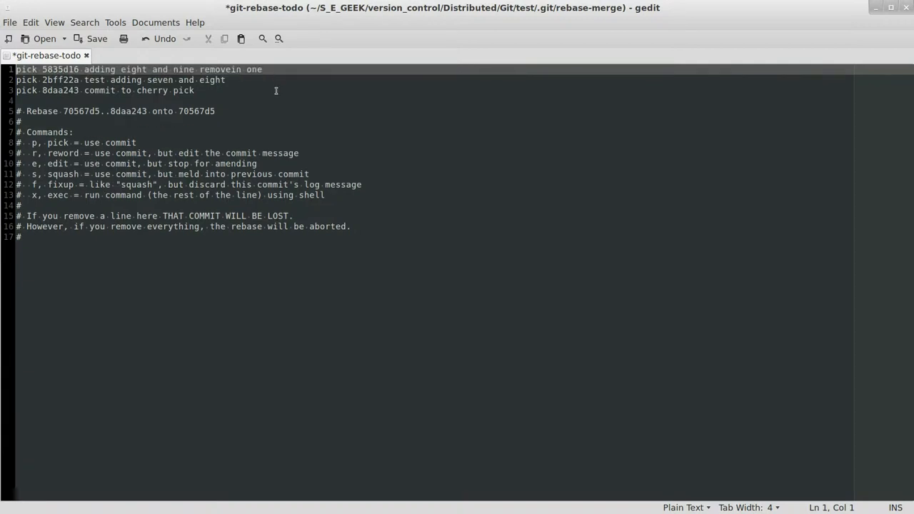
{"action": "mouse_move", "coordinate": [270, 89]}
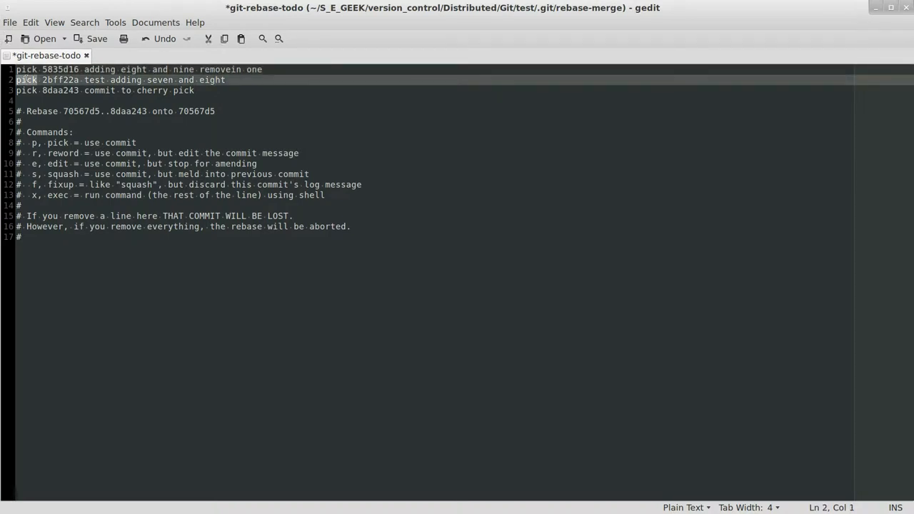
{"action": "left_click", "coordinate": [21, 69]}
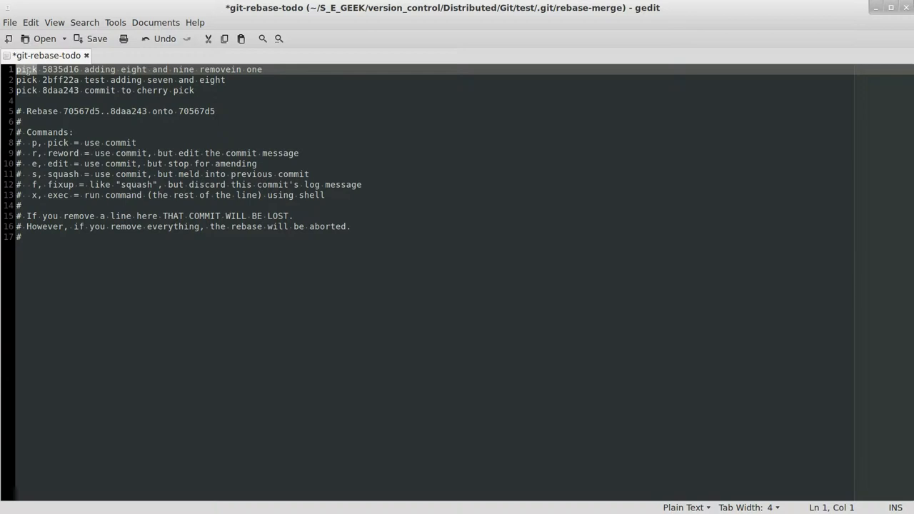
{"action": "type", "text": "edit"}
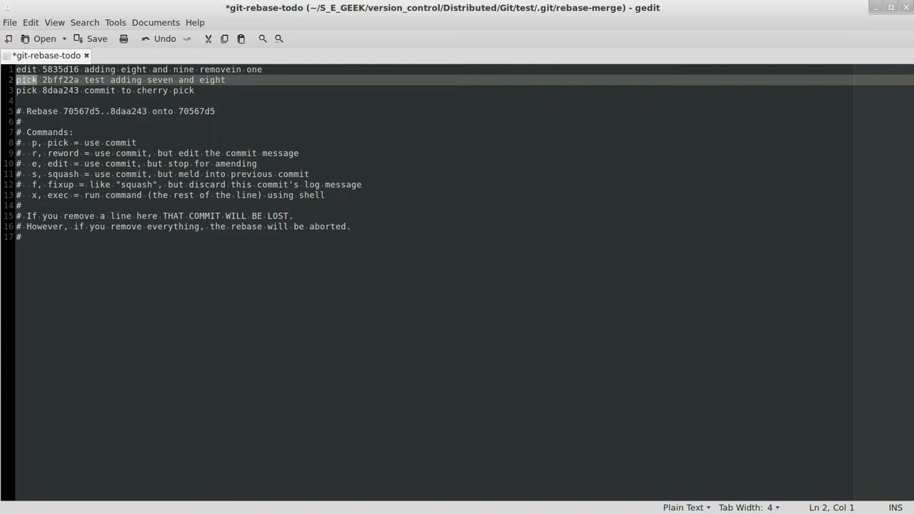
{"action": "left_click", "coordinate": [32, 90]}
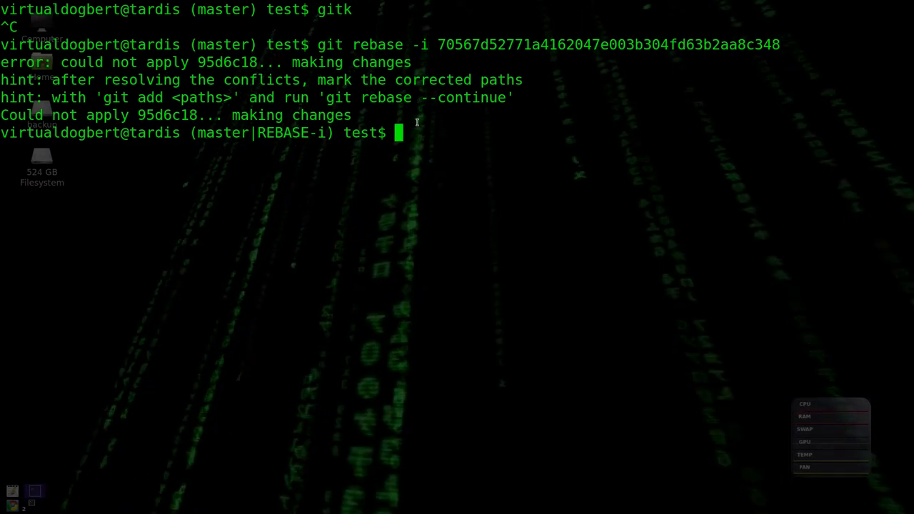
- Run git mergetool and launch Meld on the conflicted test2.txt
{"action": "type", "text": "git mer"}
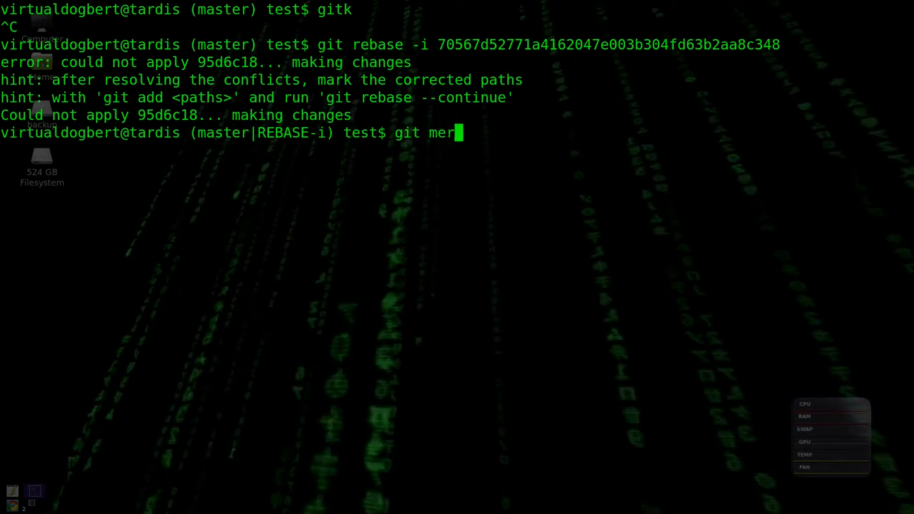
{"action": "key", "text": "Return"}
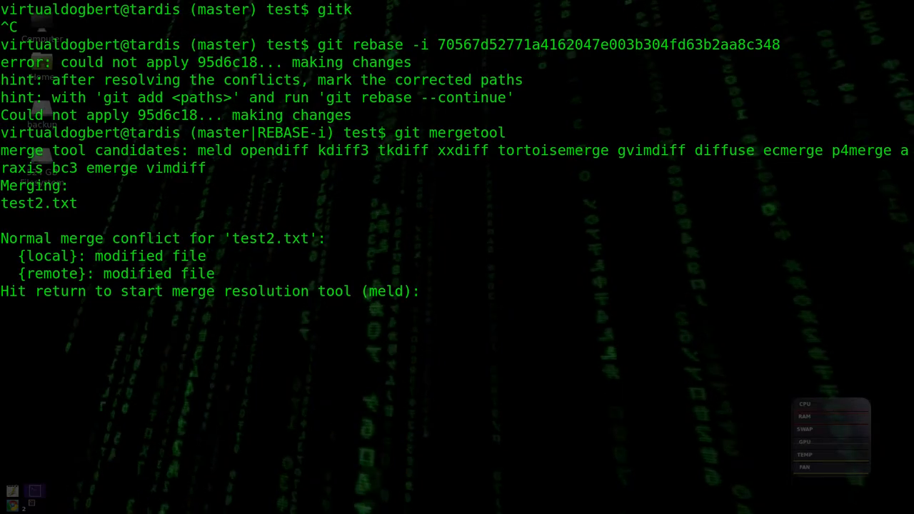
{"action": "key", "text": "Return"}
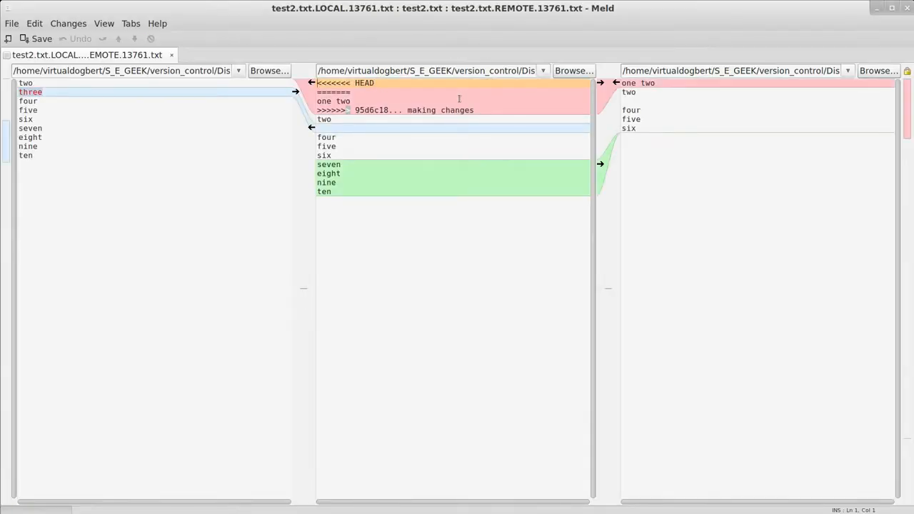
{"action": "mouse_move", "coordinate": [616, 159]}
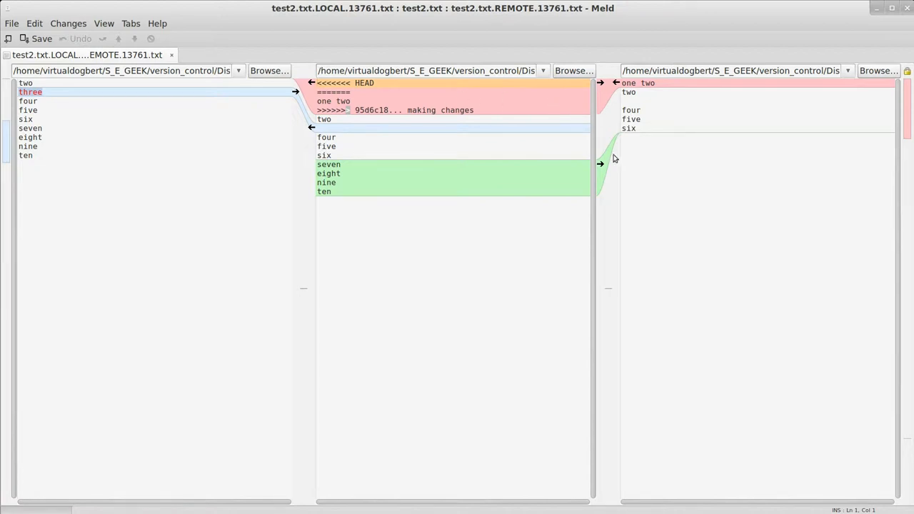
{"action": "mouse_move", "coordinate": [293, 117]}
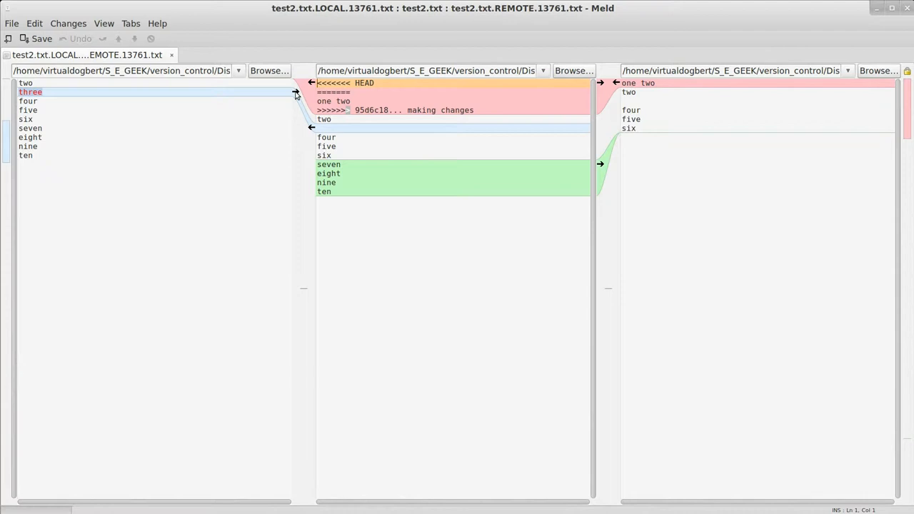
- Copy the line 'three' into the merged test2.txt and close Meld
{"action": "left_click", "coordinate": [296, 93]}
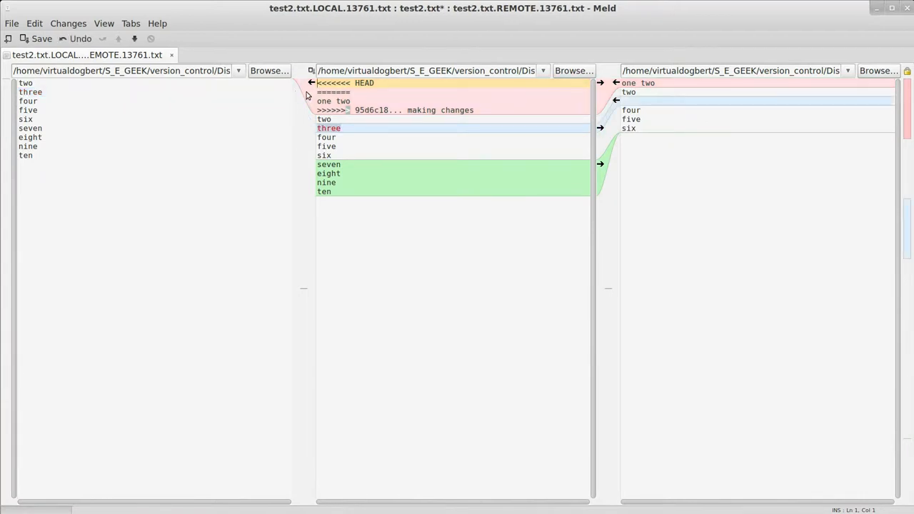
{"action": "mouse_move", "coordinate": [396, 145]}
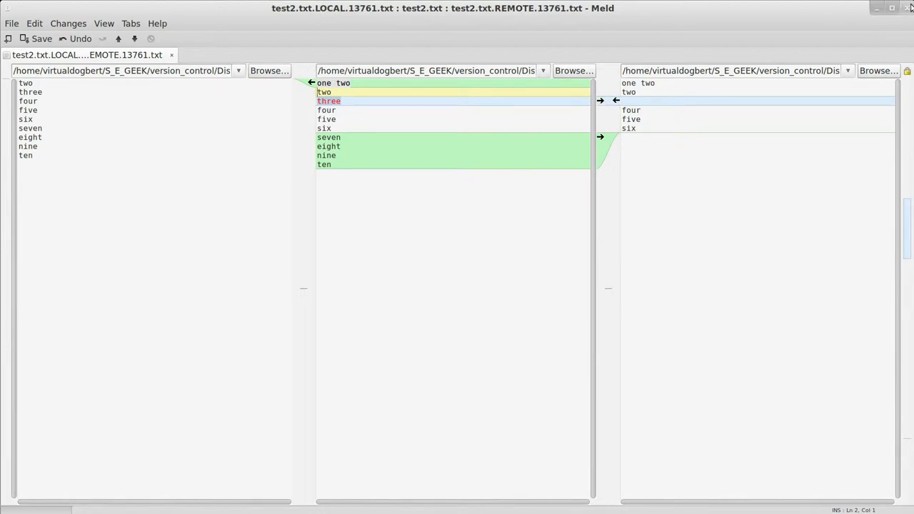
{"action": "left_click", "coordinate": [909, 8]}
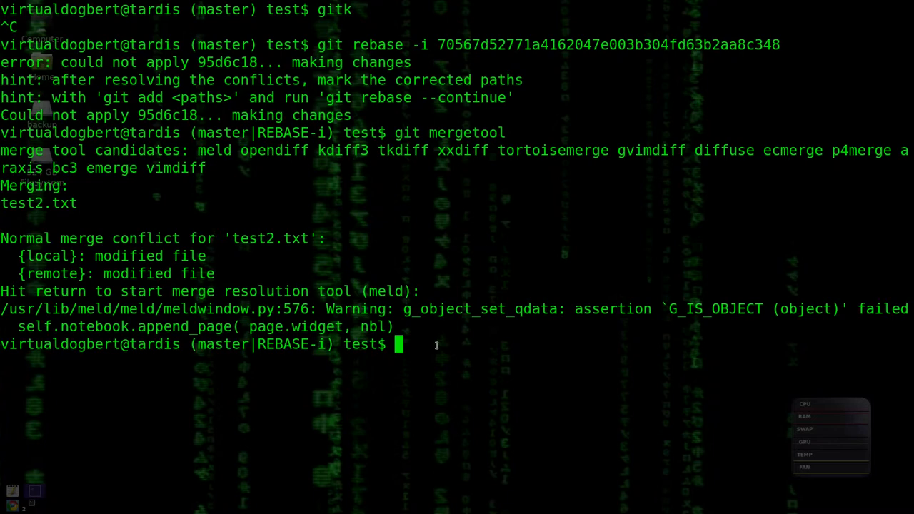
- Commit the staged test2.txt as 'Revert "missed four"' in git gui, then close it
{"action": "type", "text": "git"}
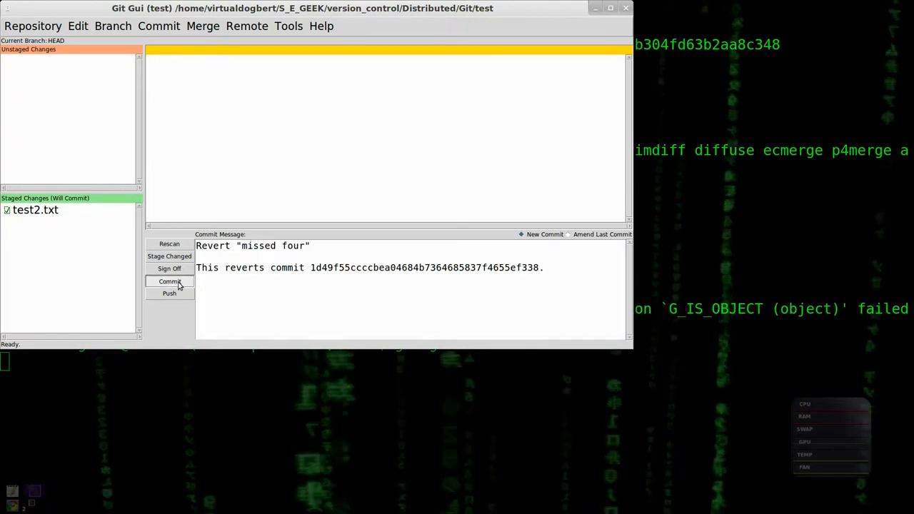
{"action": "left_click", "coordinate": [169, 281]}
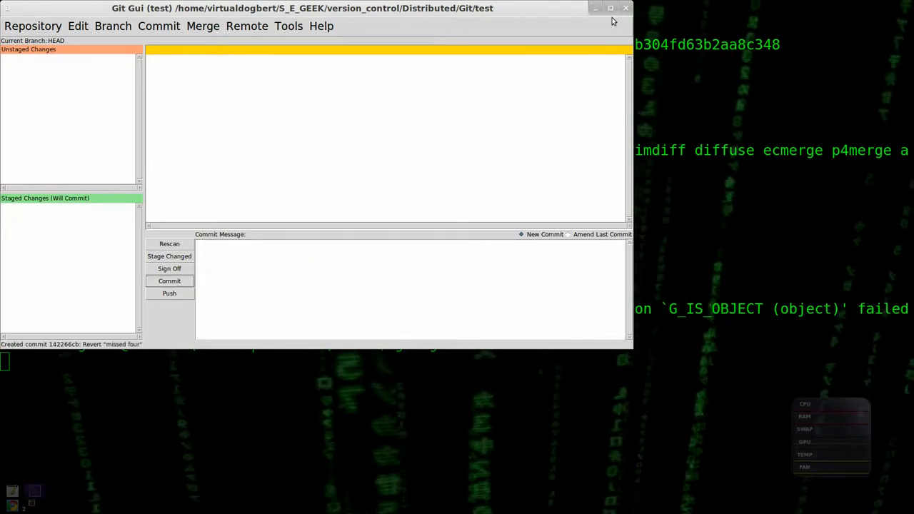
{"action": "left_click", "coordinate": [626, 7]}
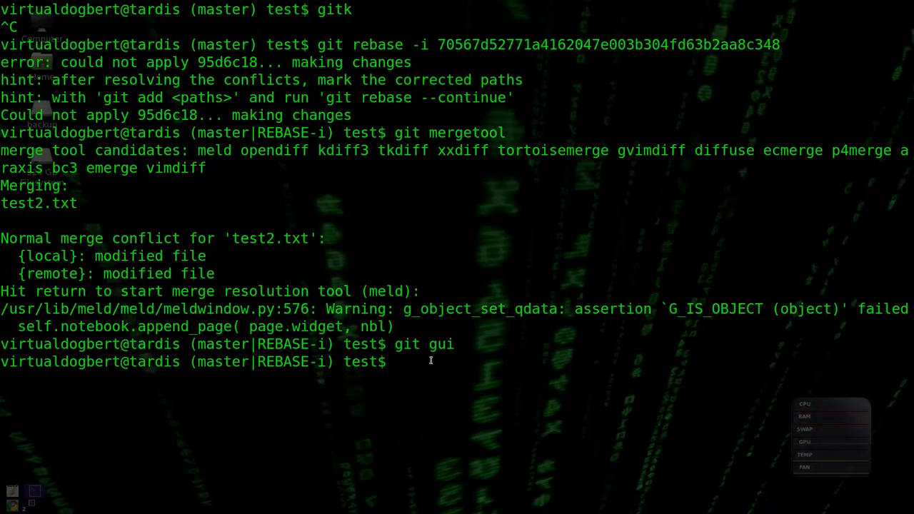
{"action": "type", "text": "git"}
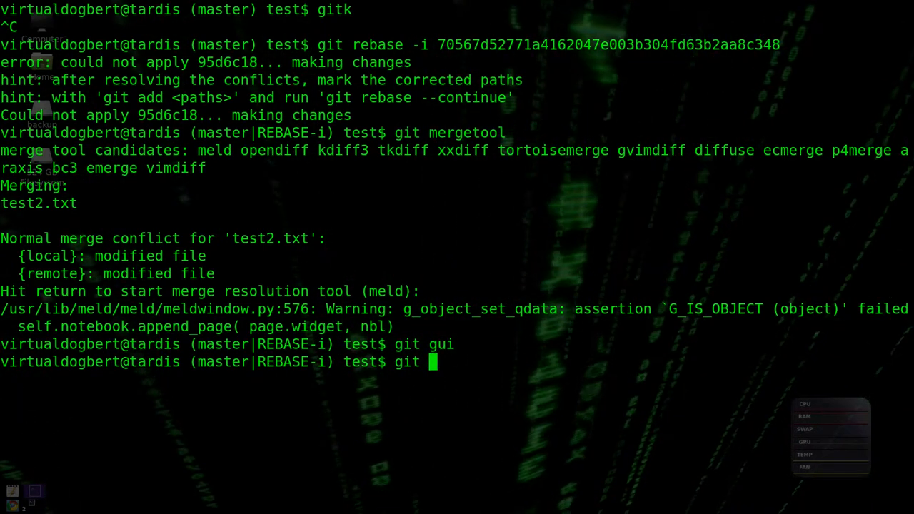
- Run git rebase --continue until it halts on the 'adding eight and nine removein one' conflict
{"action": "type", "text": "rebase"}
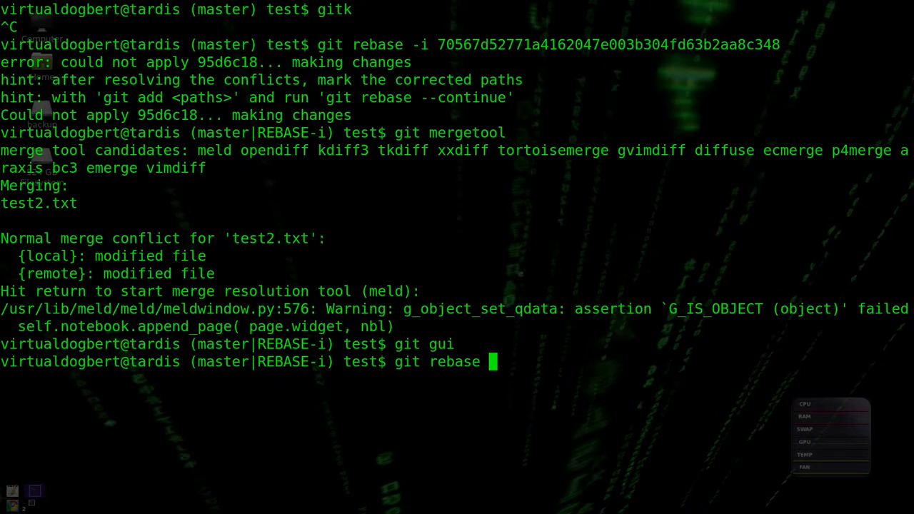
{"action": "type", "text": "--continue"}
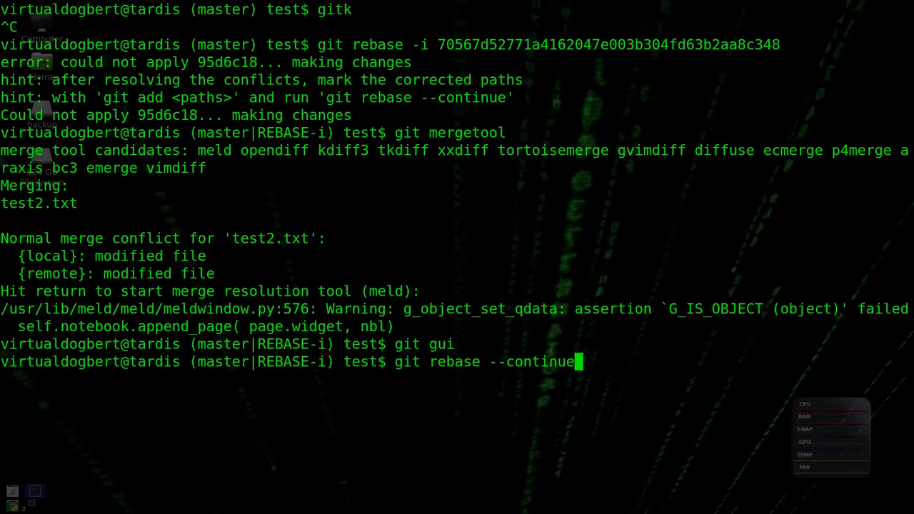
{"action": "key", "text": "Return"}
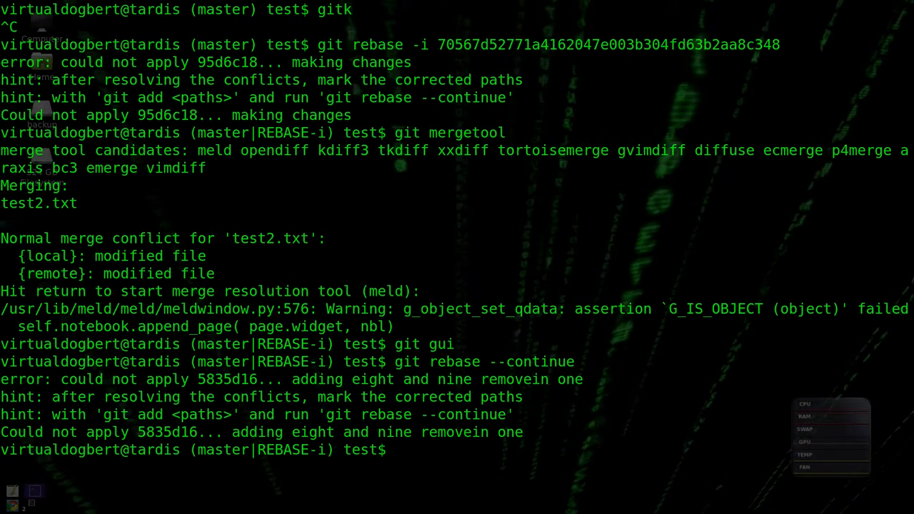
{"action": "type", "text": "git m"}
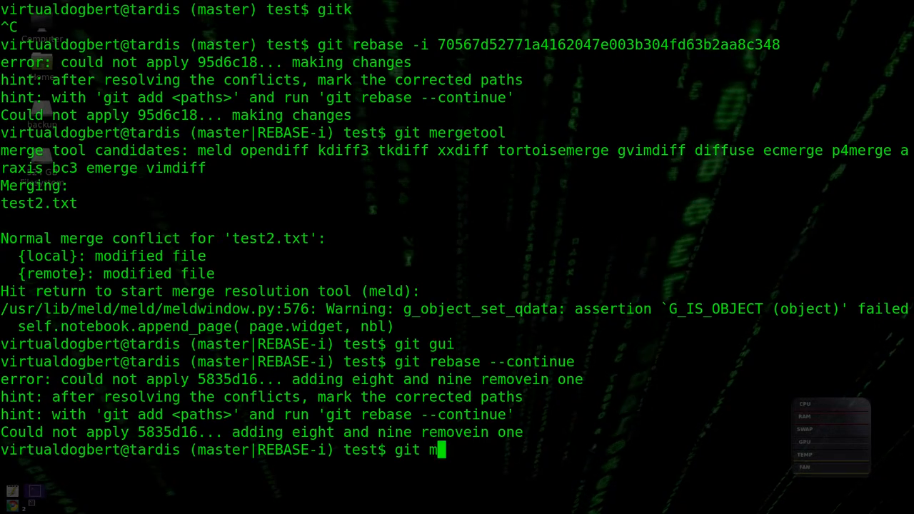
- Run git mergetool and copy the 'one two' line into the merged test2.txt in Meld
{"action": "type", "text": "ergeto"}
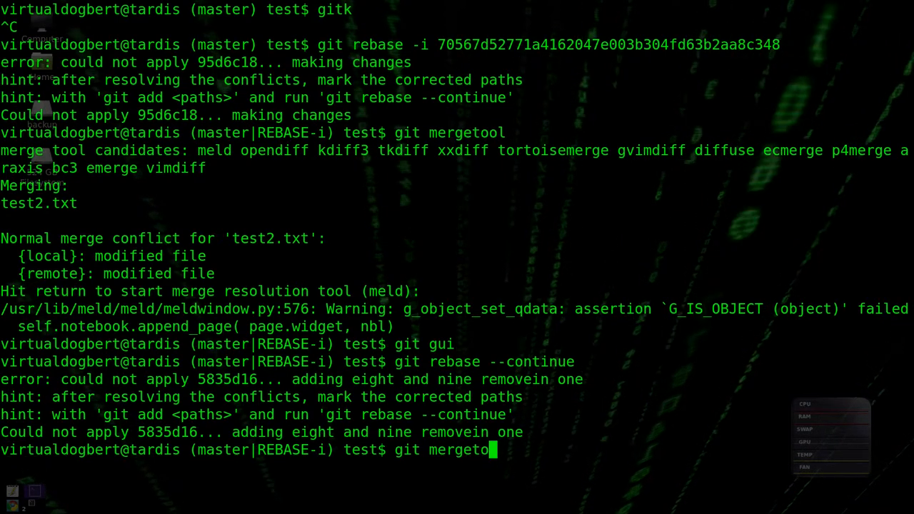
{"action": "key", "text": "BackSpace"}
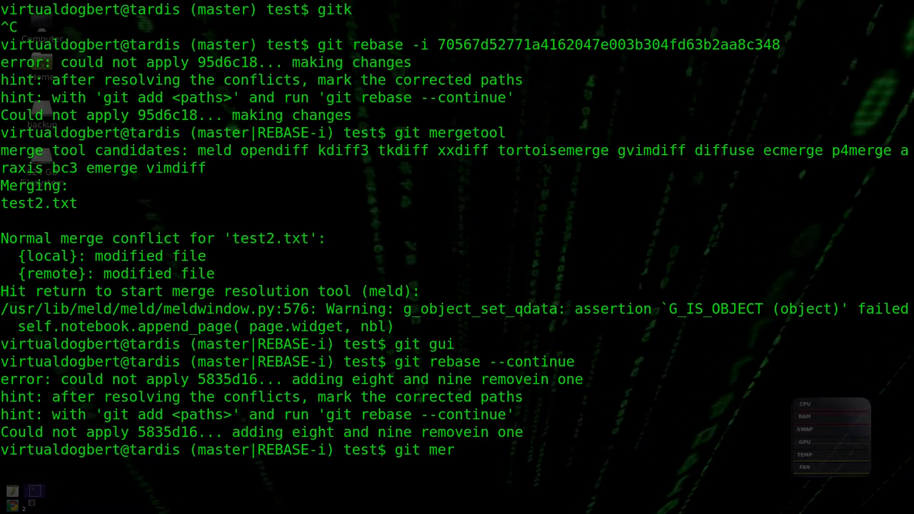
{"action": "type", "text": "getoo"}
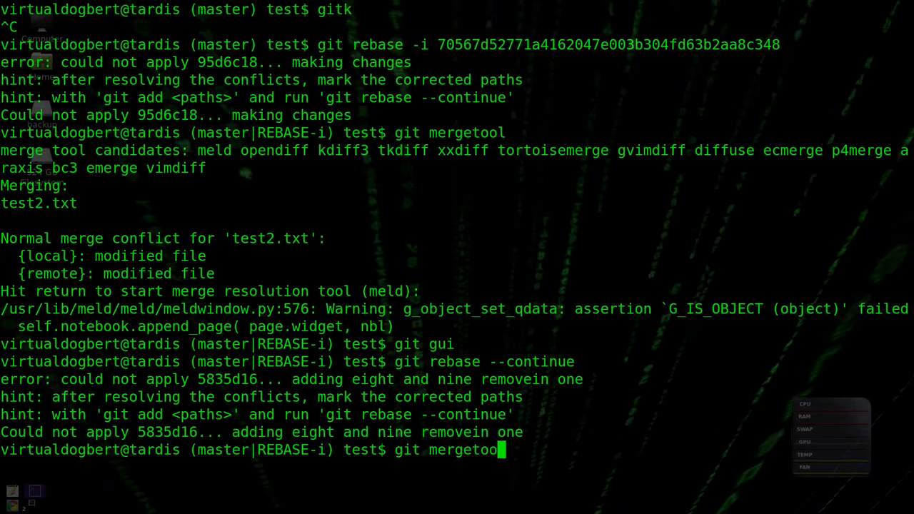
{"action": "key", "text": "Return"}
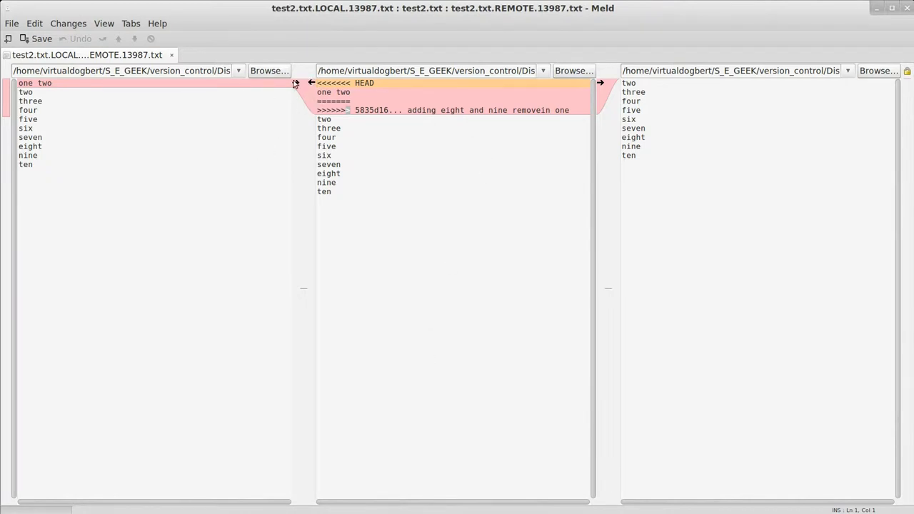
{"action": "left_click", "coordinate": [295, 83]}
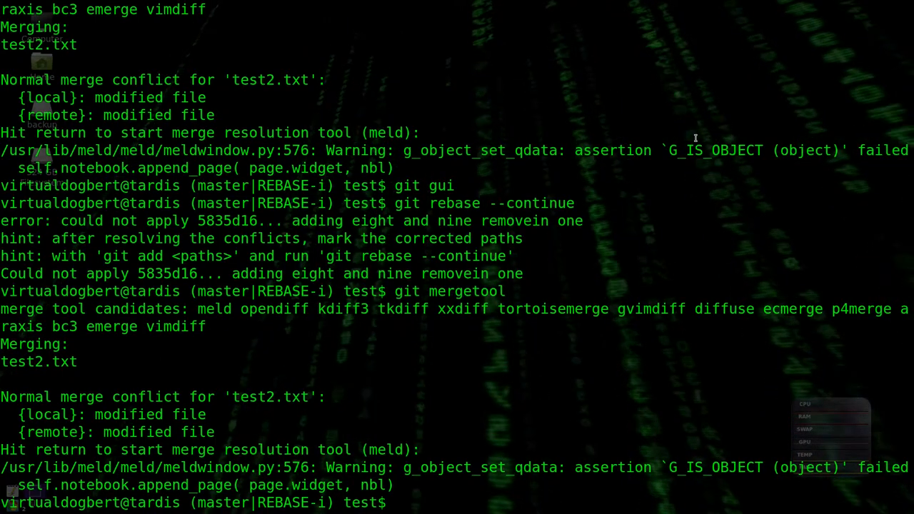
{"action": "type", "text": "git gui"}
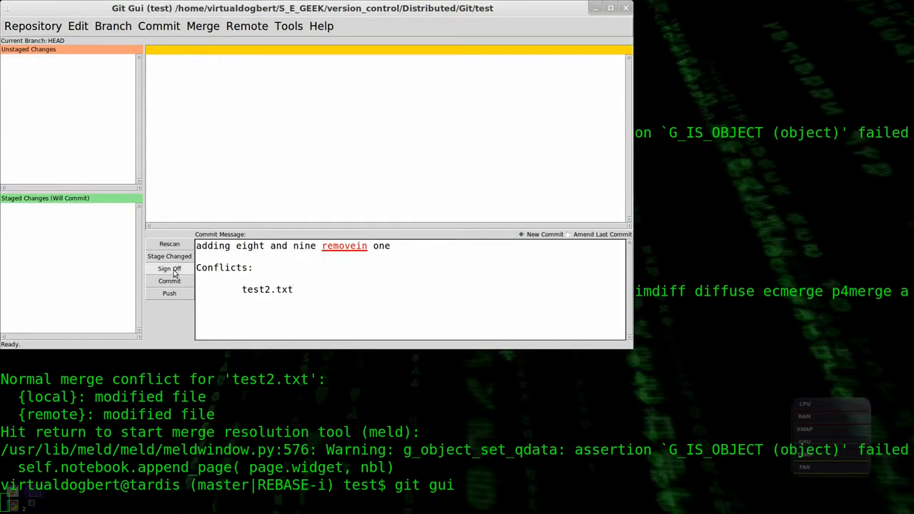
{"action": "left_click", "coordinate": [169, 281]}
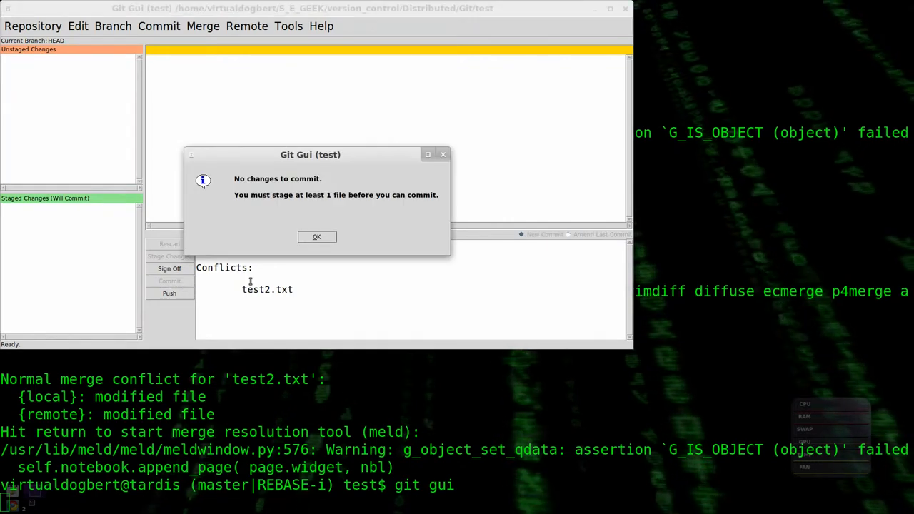
{"action": "left_click", "coordinate": [316, 236]}
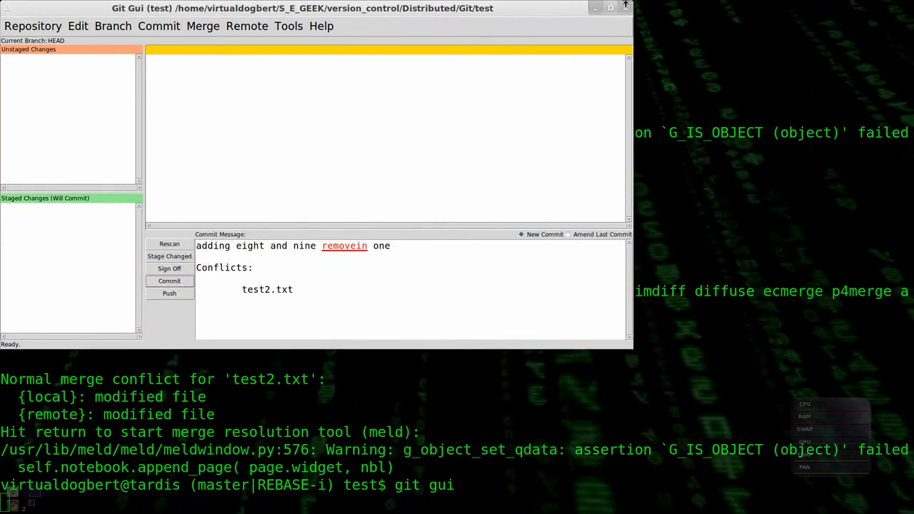
{"action": "left_click", "coordinate": [625, 8]}
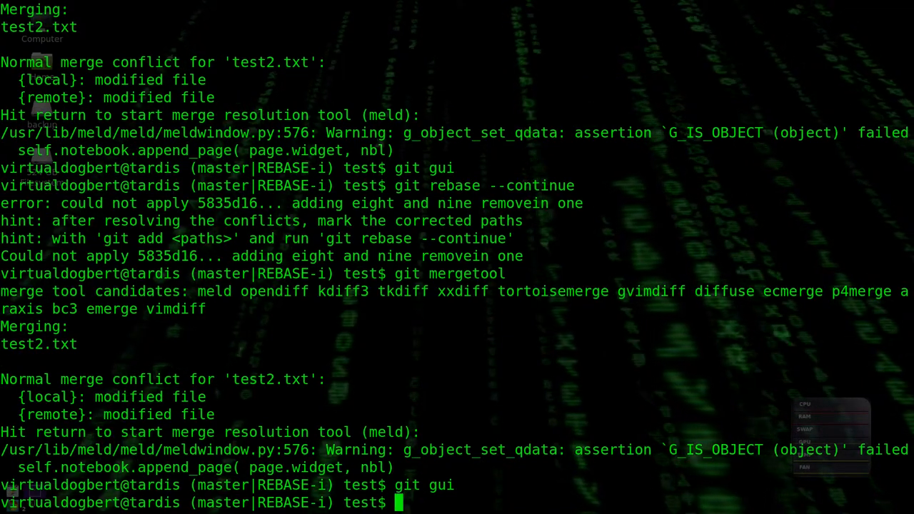
- Run git rebase --continue up to the 'test adding seven and eight' conflict, then clear the screen
{"action": "type", "text": "git rebase --continue"}
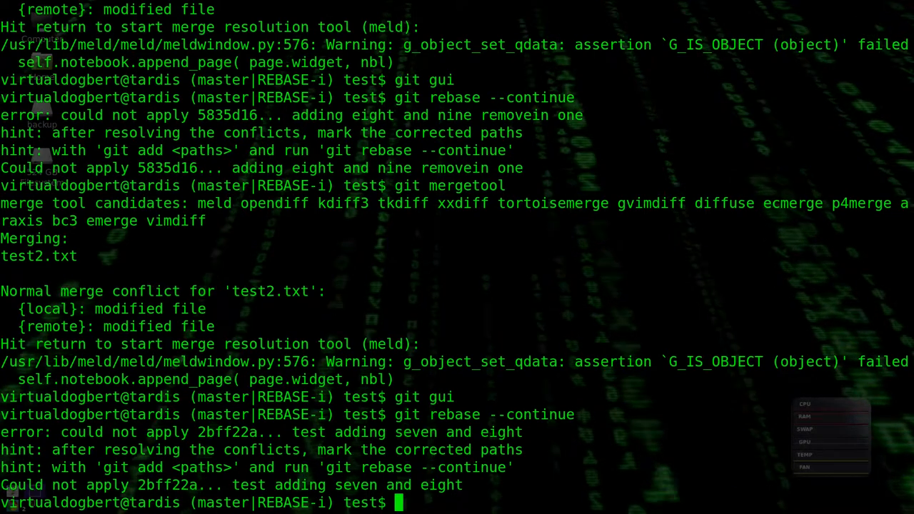
{"action": "type", "text": "cle"}
{"action": "type", "text": "git"}
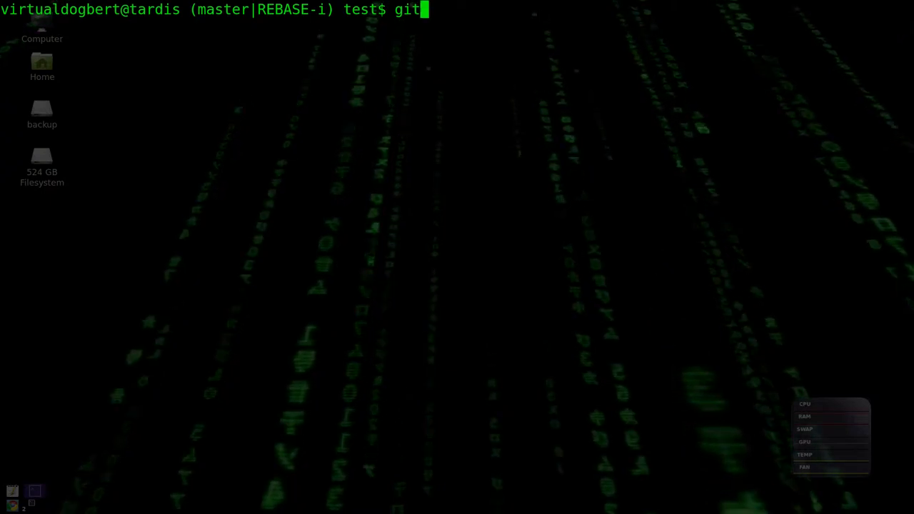
- Launch git mergetool, take nine and ten into test2.txt in Meld, and close Meld
{"action": "type", "text": "merge"}
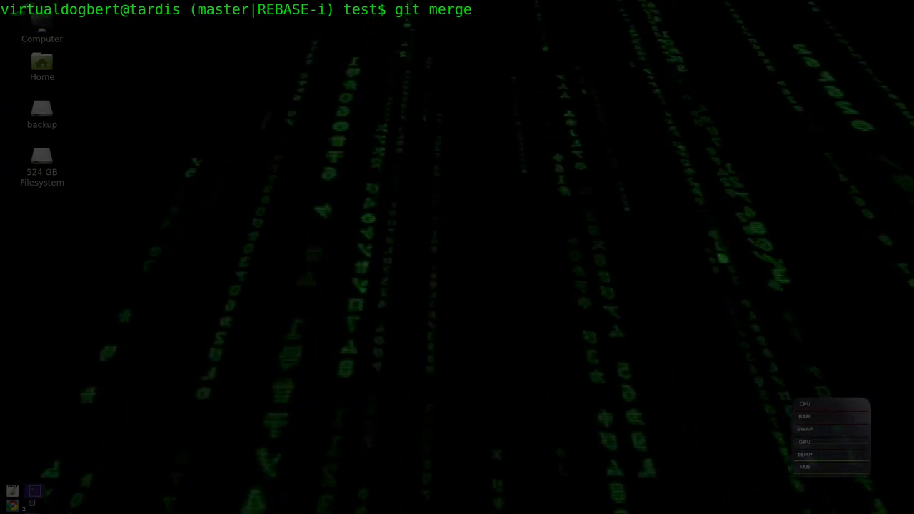
{"action": "type", "text": "tool"}
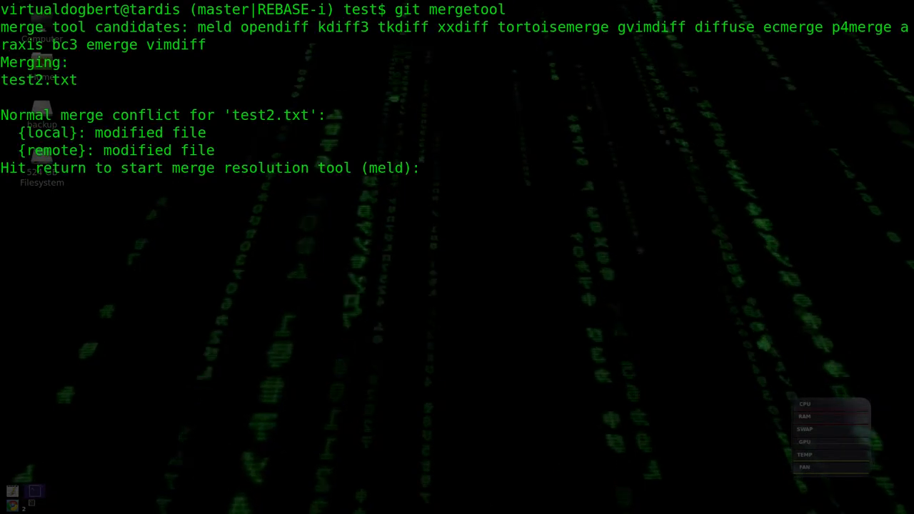
{"action": "key", "text": "Return"}
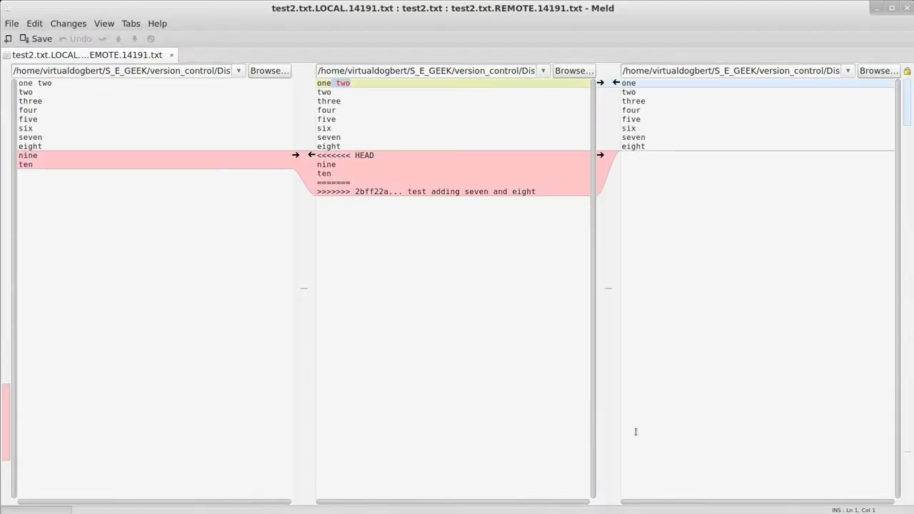
{"action": "mouse_move", "coordinate": [299, 164]}
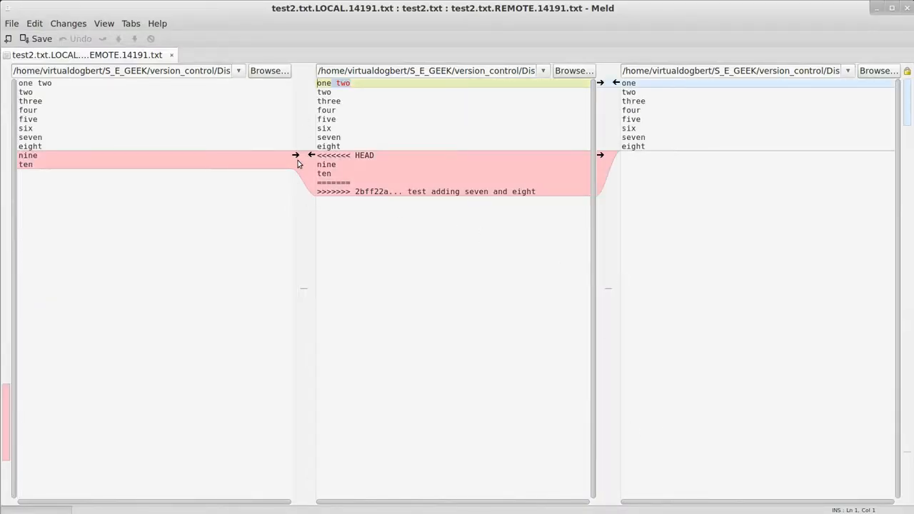
{"action": "left_click", "coordinate": [296, 155]}
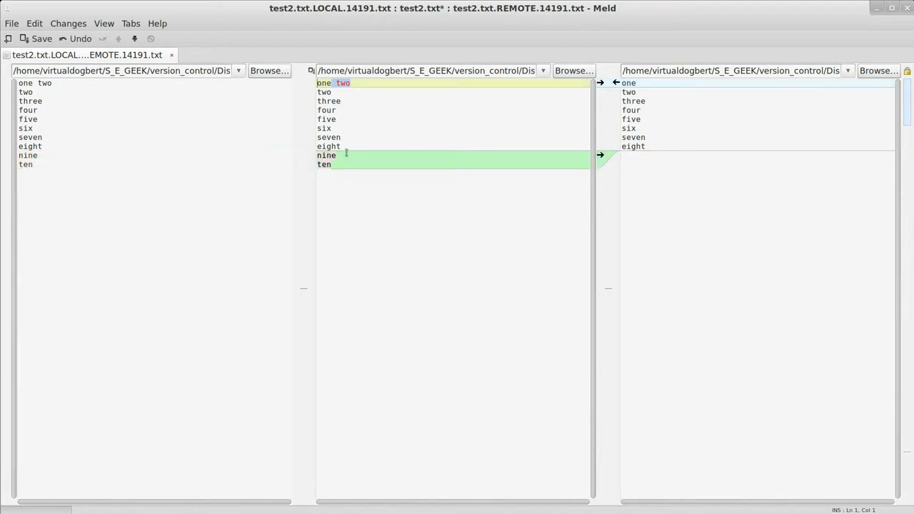
{"action": "left_click", "coordinate": [41, 38]}
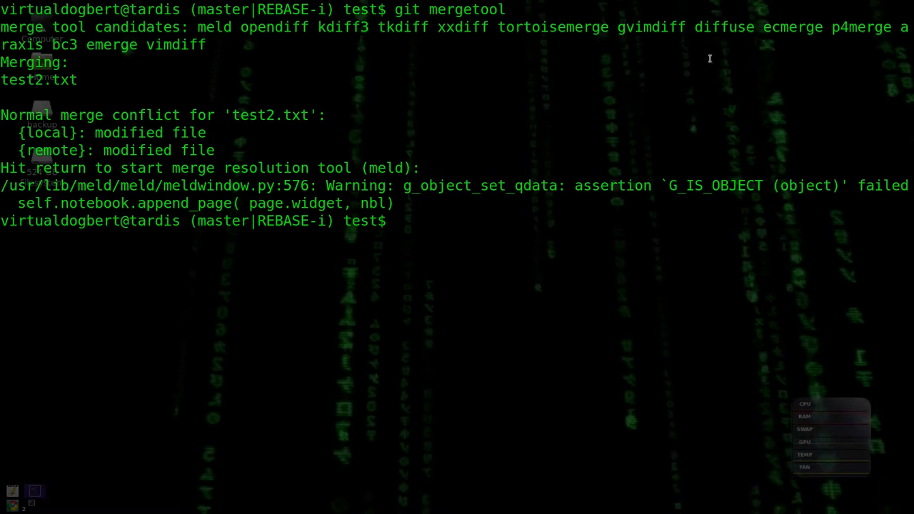
- Close git gui and finish git rebase --continue so master is rebased and updated
{"action": "type", "text": "git"}
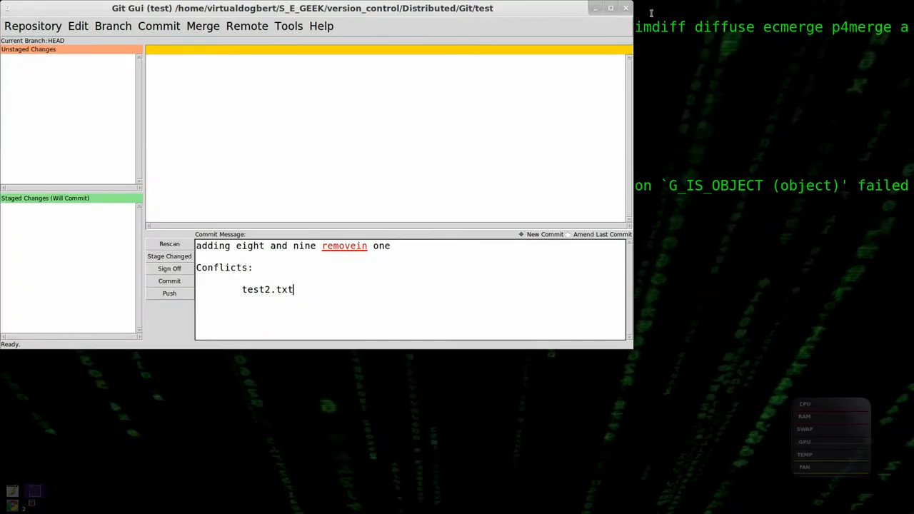
{"action": "left_click", "coordinate": [626, 8]}
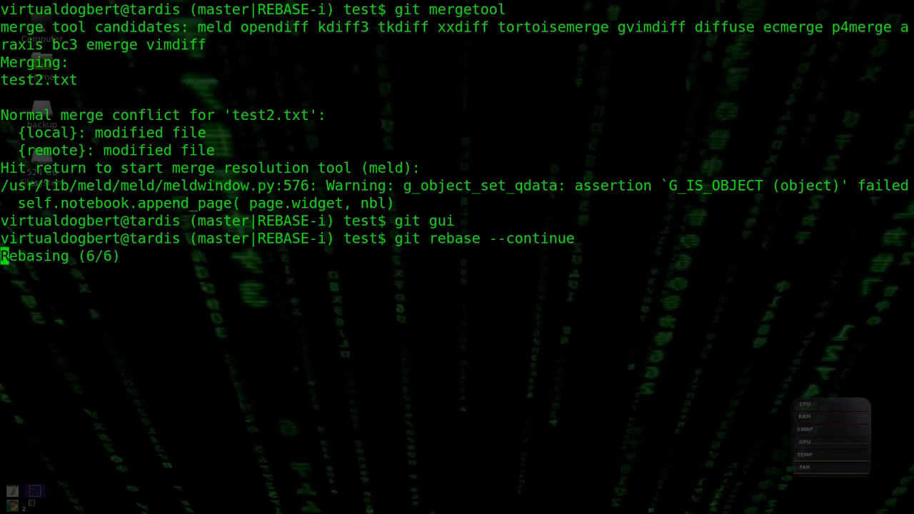
{"action": "key", "text": "Return"}
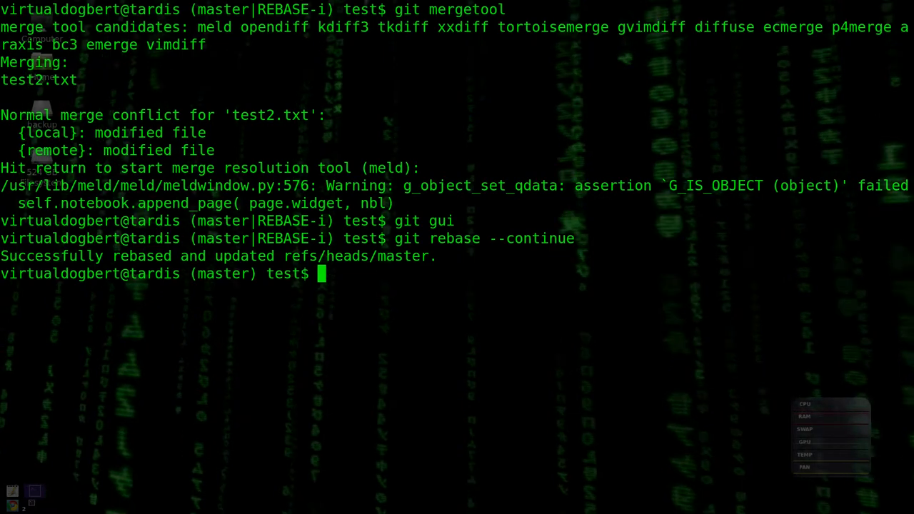
{"action": "type", "text": "git"}
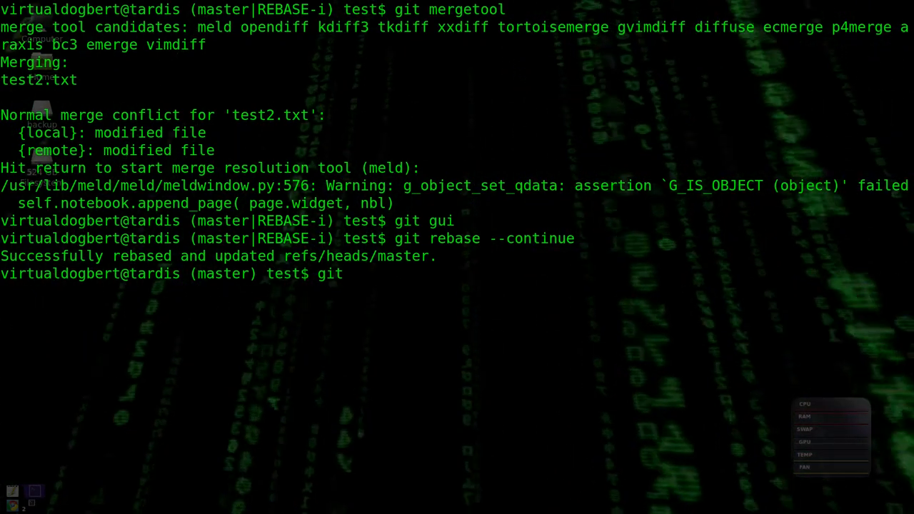
- Open gitk, inspect the Revert "missed four" and 'adding eight and nine removein one' commits, then close it
{"action": "type", "text": "k"}
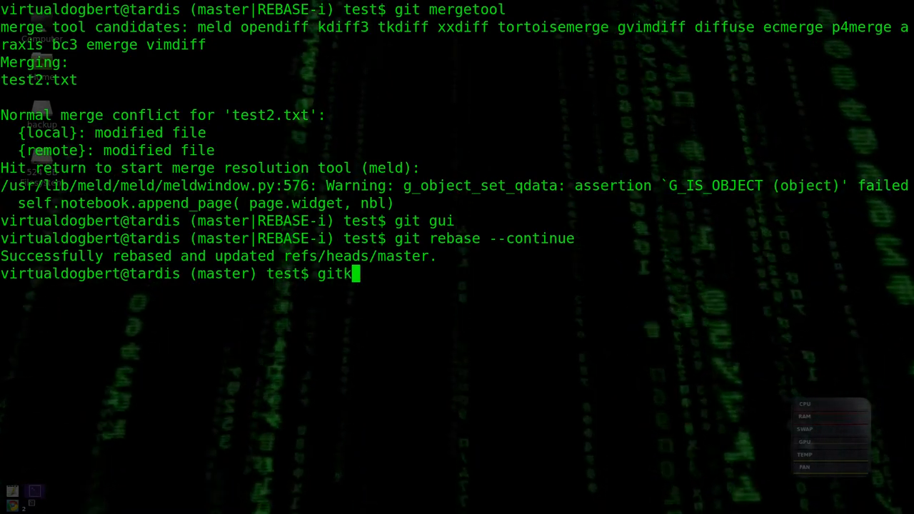
{"action": "key", "text": "Return"}
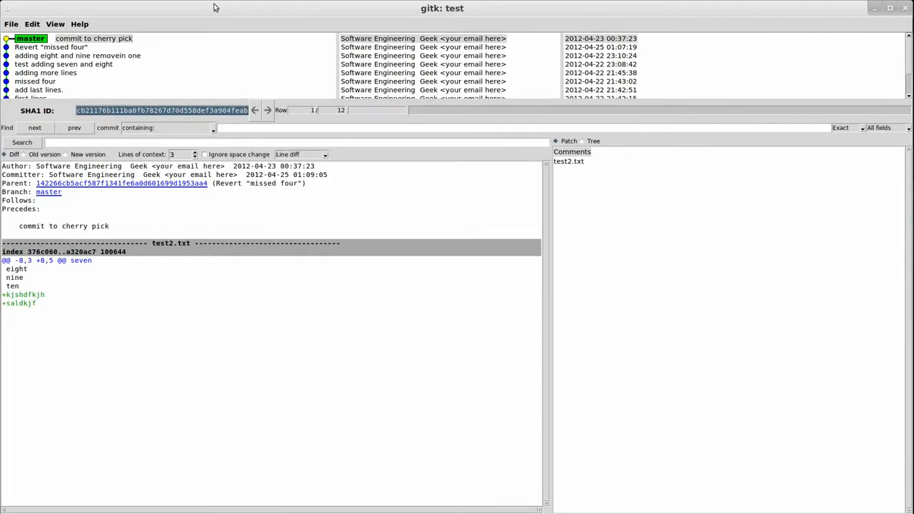
{"action": "mouse_move", "coordinate": [64, 97]}
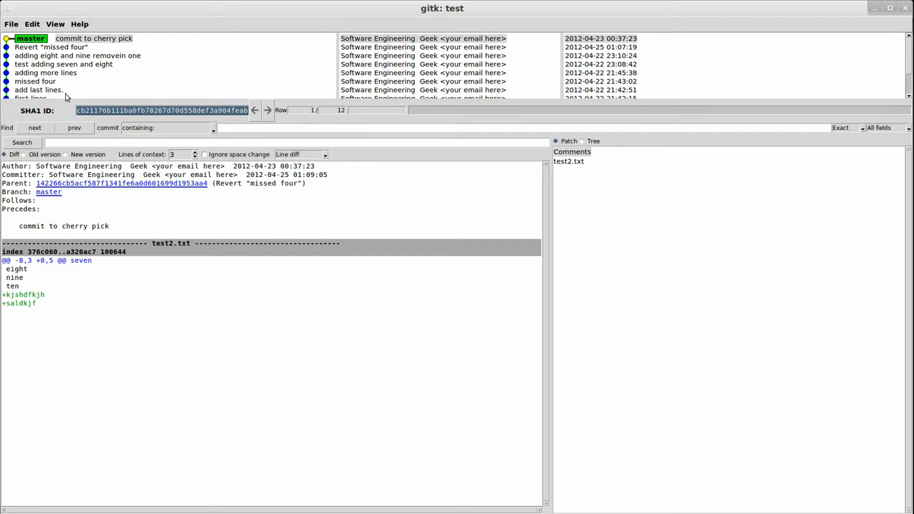
{"action": "left_click", "coordinate": [51, 46]}
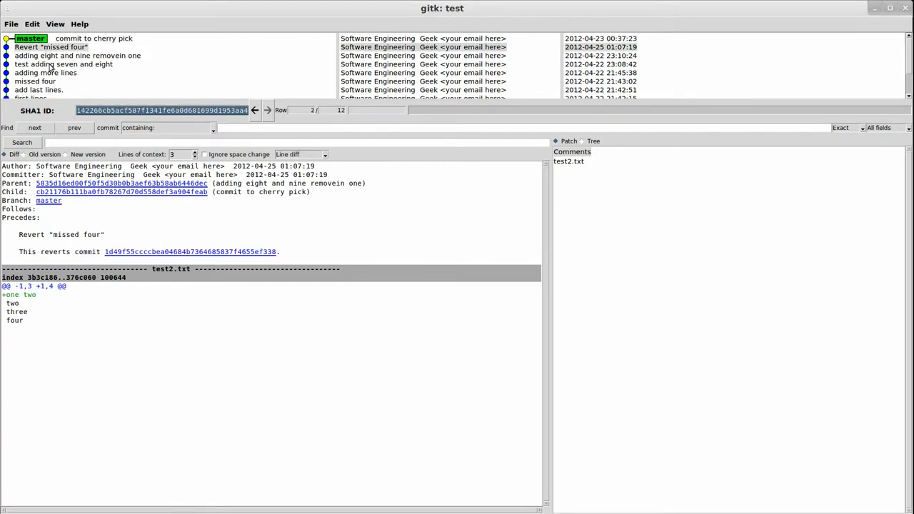
{"action": "left_click", "coordinate": [77, 55]}
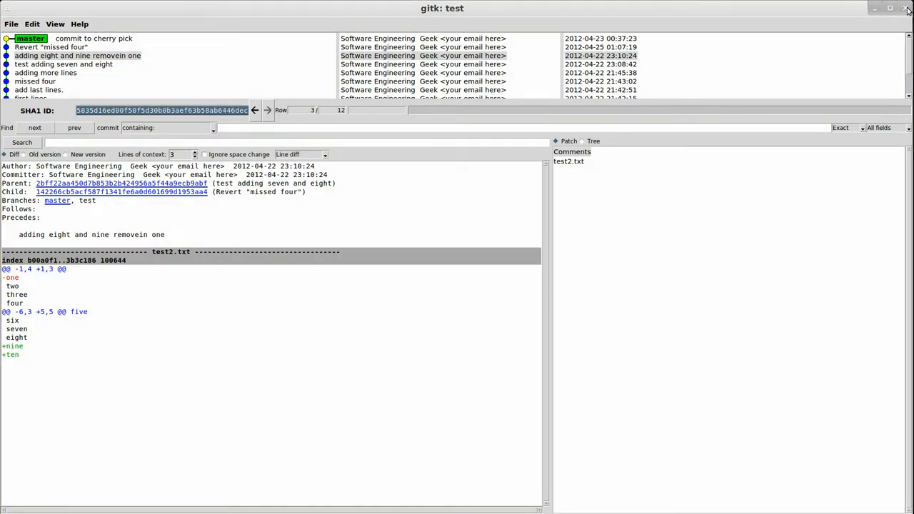
{"action": "left_click", "coordinate": [907, 8]}
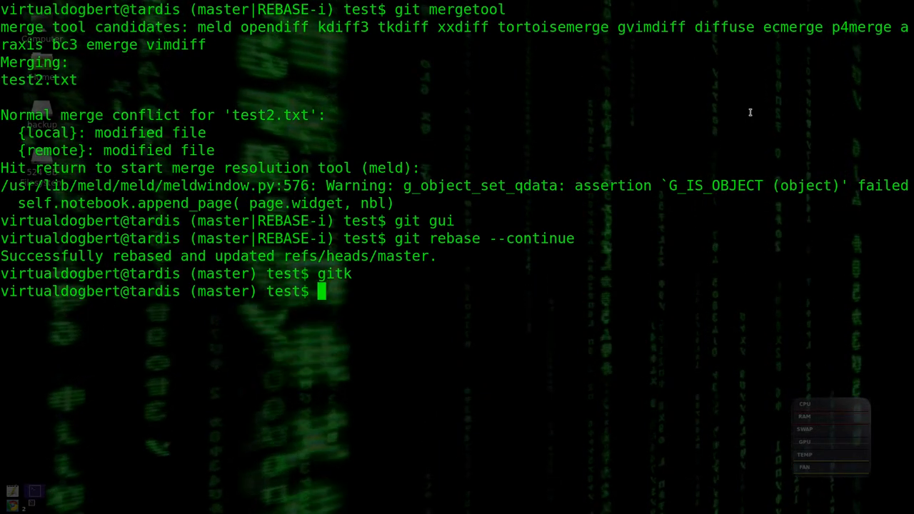
- Run git reflog, read HEAD history back to 'adding another test file', then quit the pager
{"action": "type", "text": "gi"}
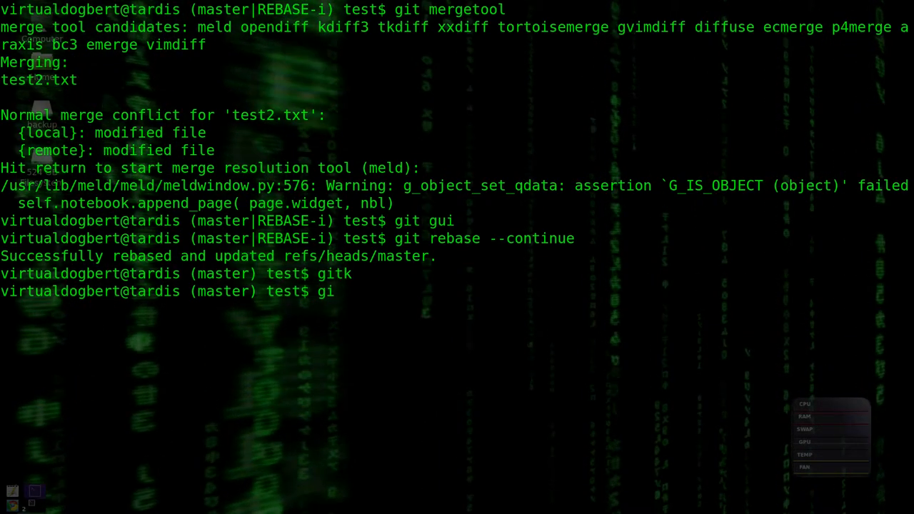
{"action": "type", "text": "t"}
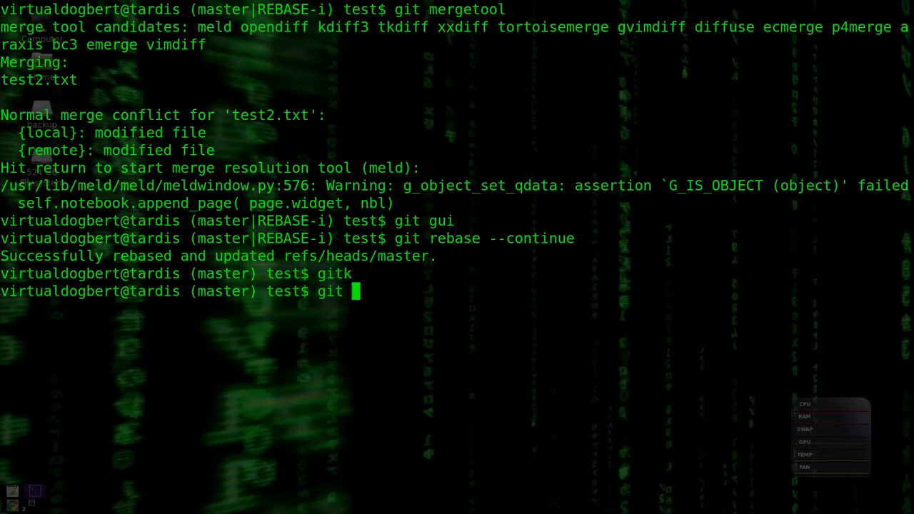
{"action": "type", "text": "ref"}
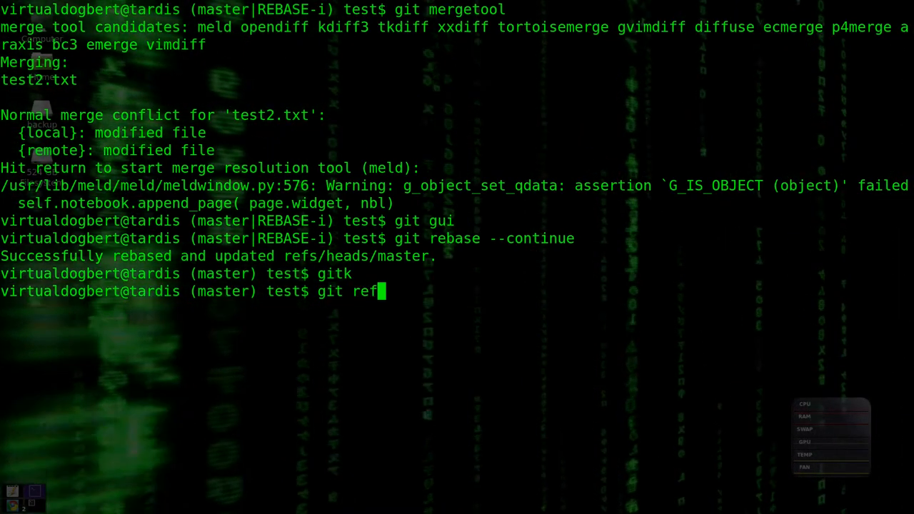
{"action": "key", "text": "Return"}
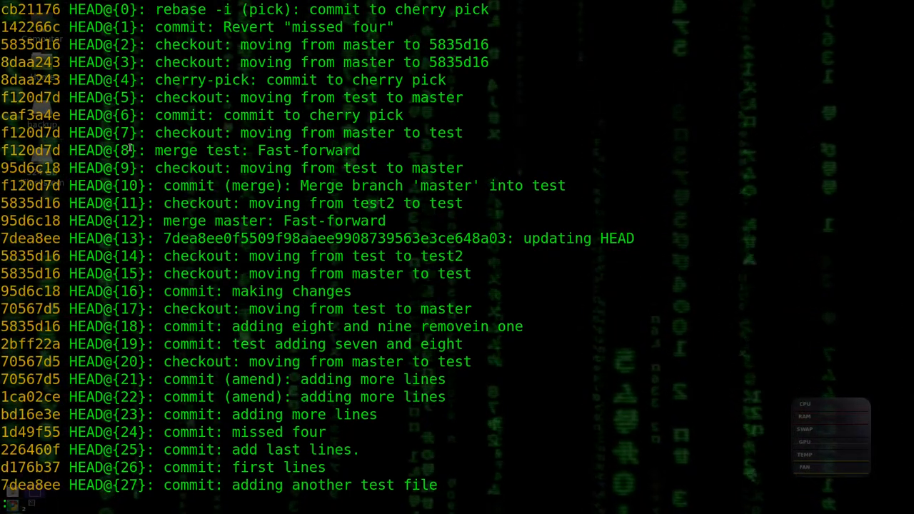
{"action": "mouse_move", "coordinate": [100, 26]}
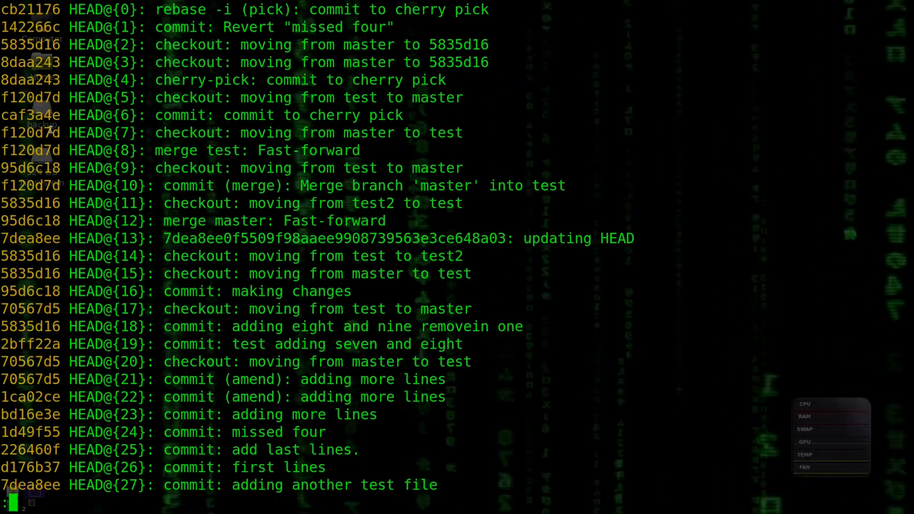
{"action": "key", "text": "q"}
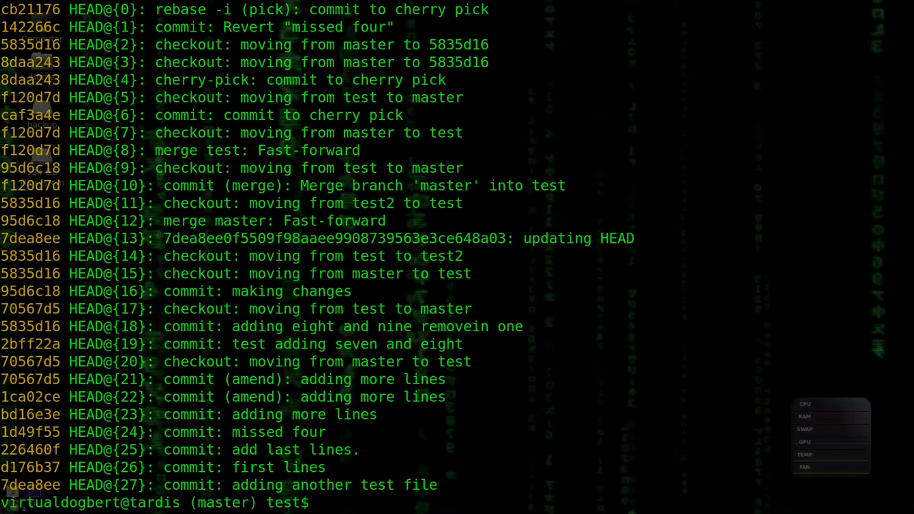
- Run git show 5835d16 to see its diff removing one and adding nine and ten
{"action": "type", "text": "git"}
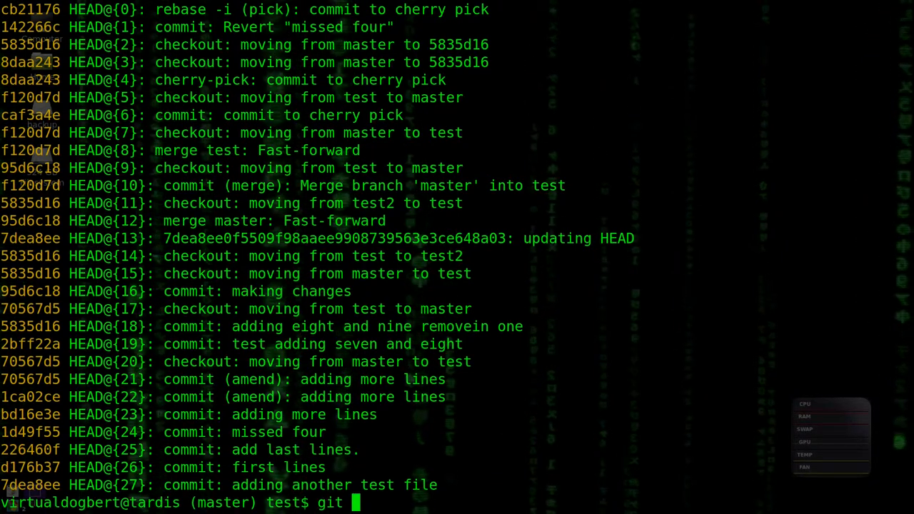
{"action": "type", "text": "show 5835d16"}
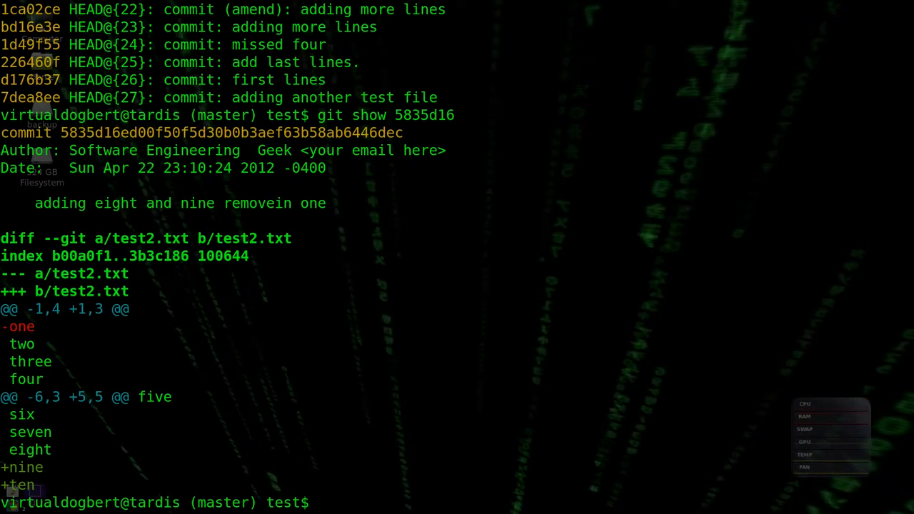
- Run git cherry-pick 5835d16, which hits a conflict, then type git mergetool
{"action": "type", "text": "git"}
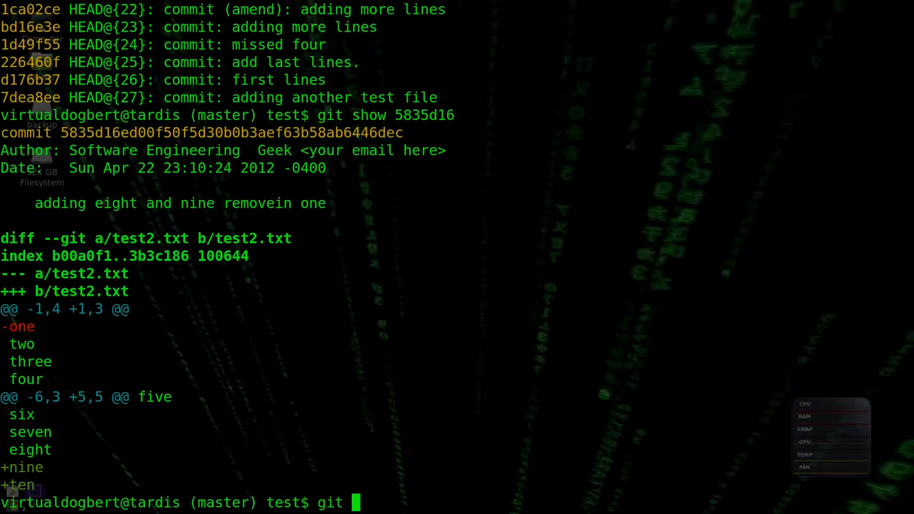
{"action": "type", "text": "cherry"}
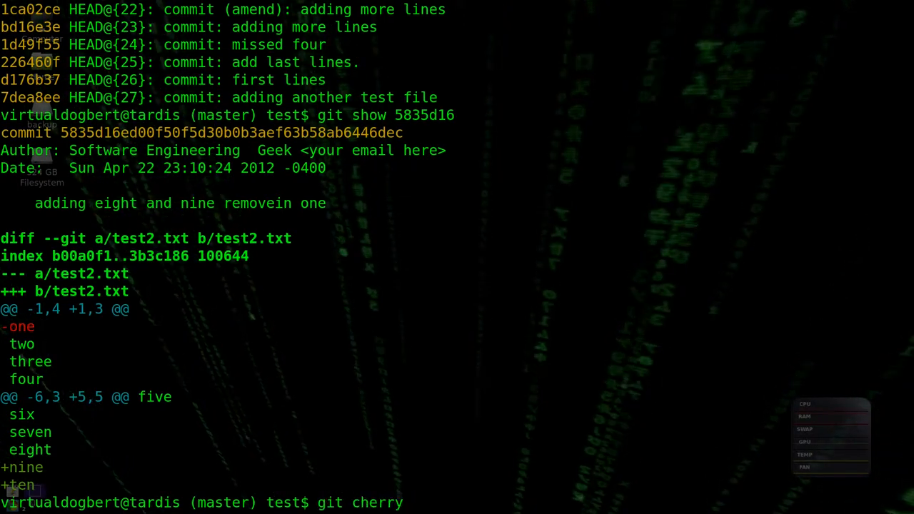
{"action": "type", "text": "-pic"}
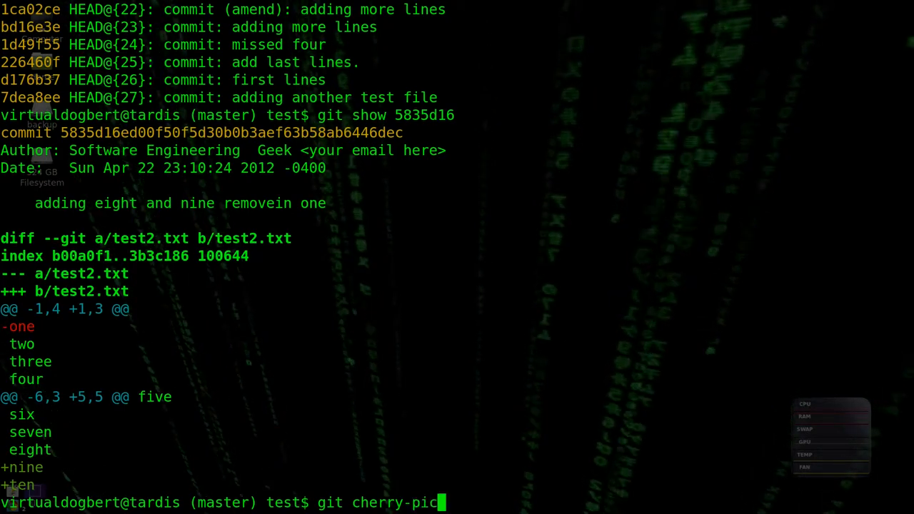
{"action": "type", "text": "5835d16"}
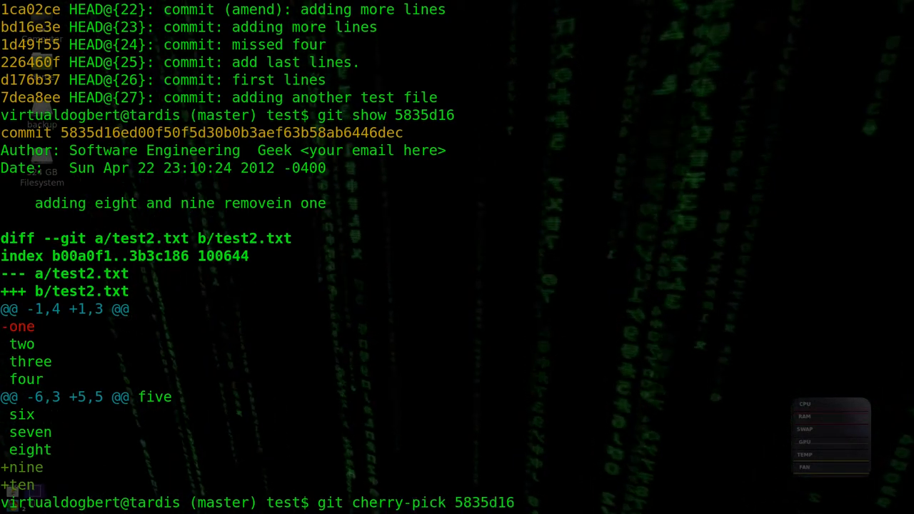
{"action": "key", "text": "Return"}
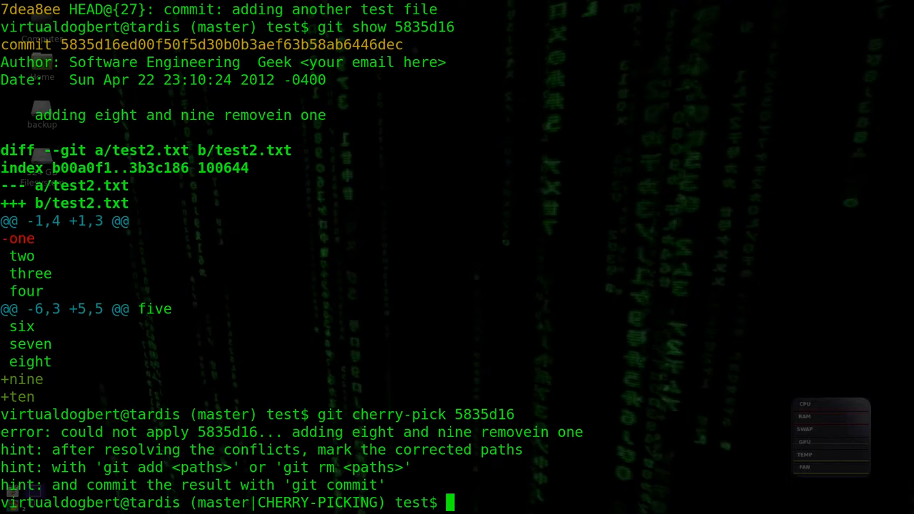
{"action": "type", "text": "g"}
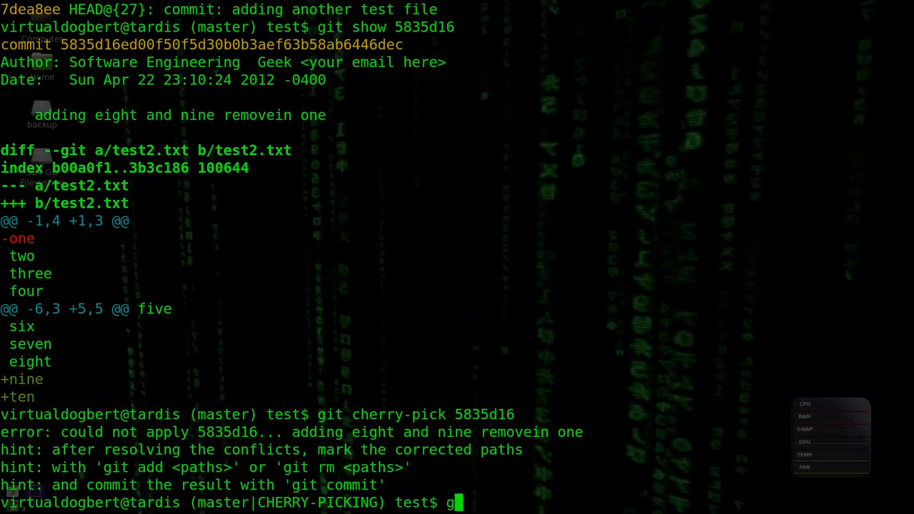
{"action": "type", "text": "it merge"}
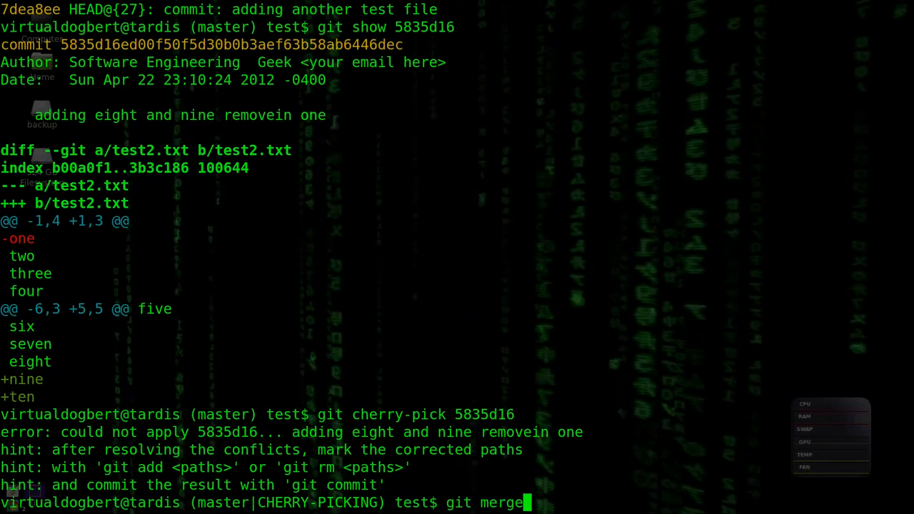
{"action": "type", "text": "tool"}
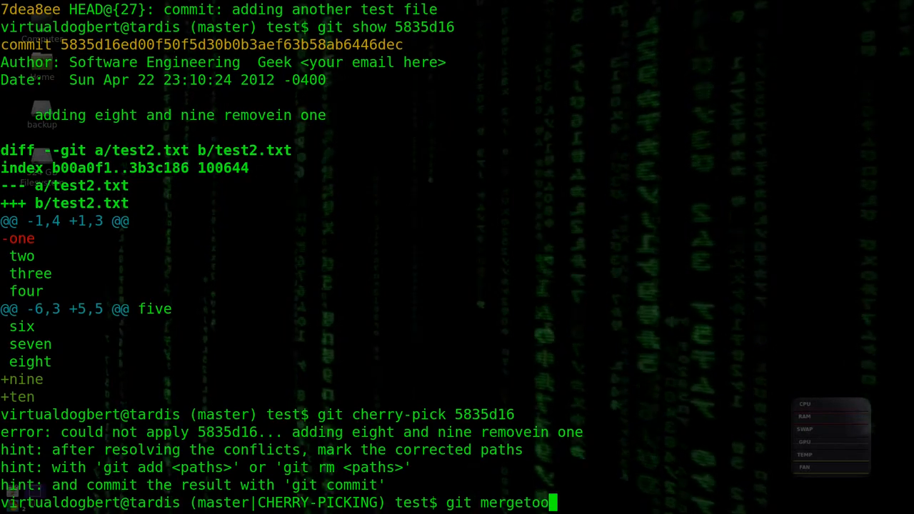
- Launch Meld on the test2.txt cherry-pick conflict, then close it without resolving
{"action": "key", "text": "Return"}
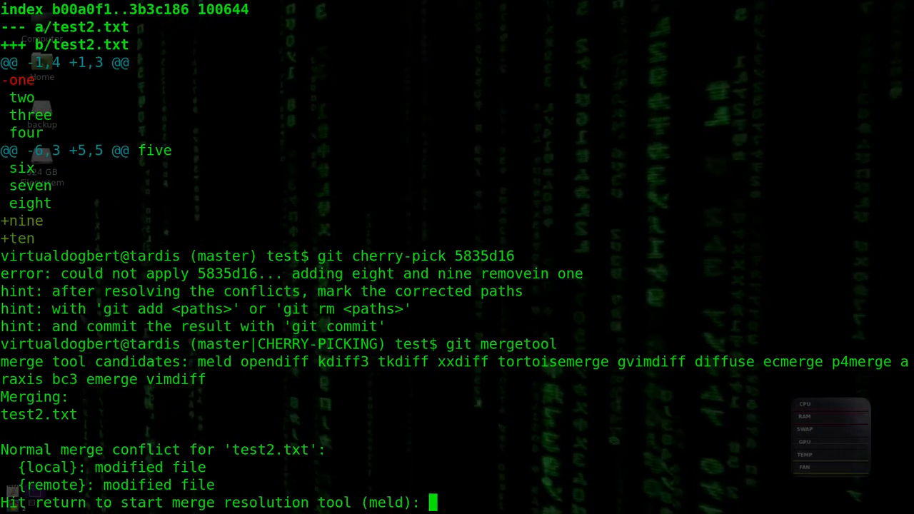
{"action": "key", "text": "Return"}
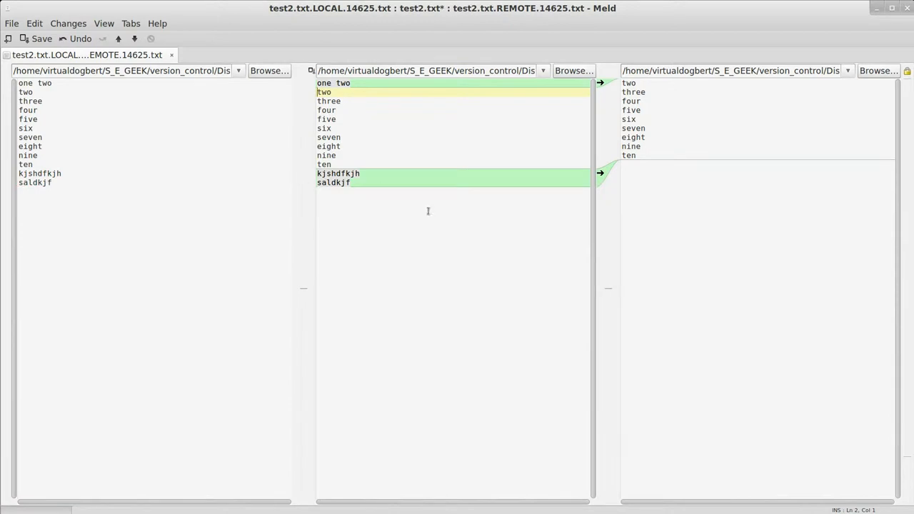
{"action": "left_click", "coordinate": [41, 39]}
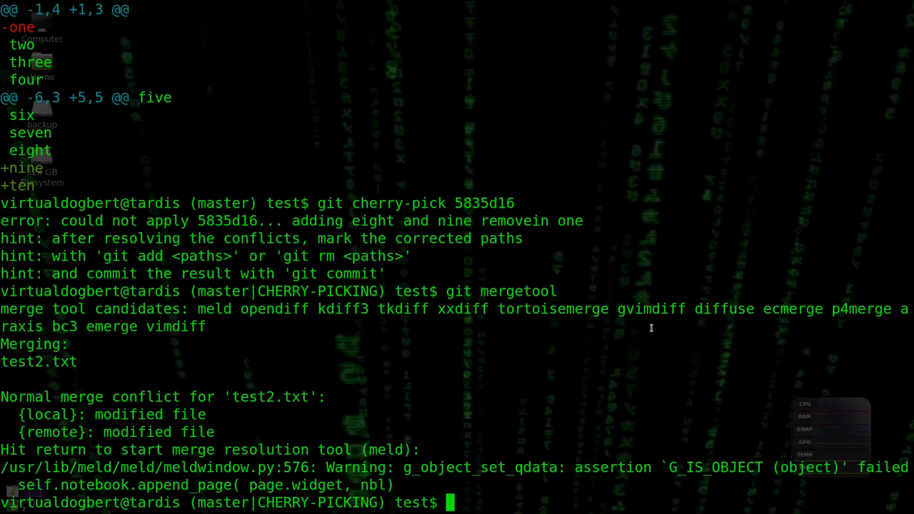
{"action": "type", "text": "git gui"}
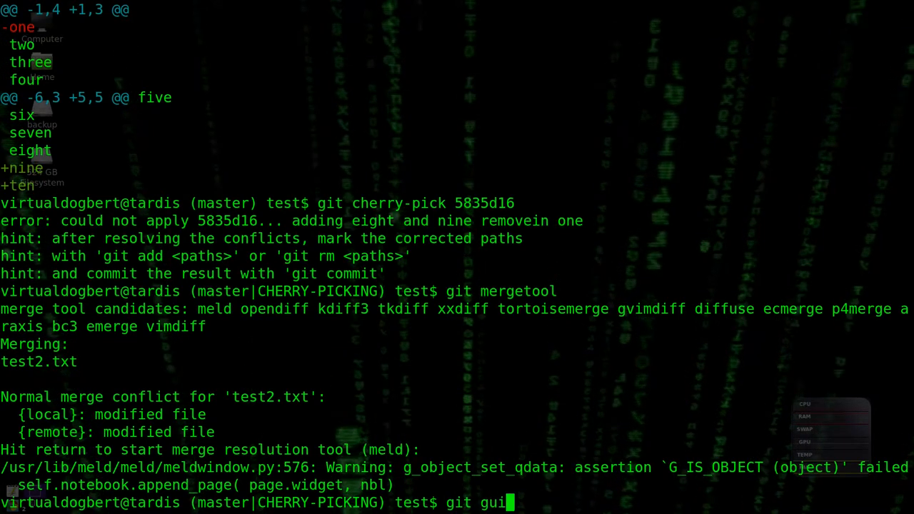
{"action": "key", "text": "Return"}
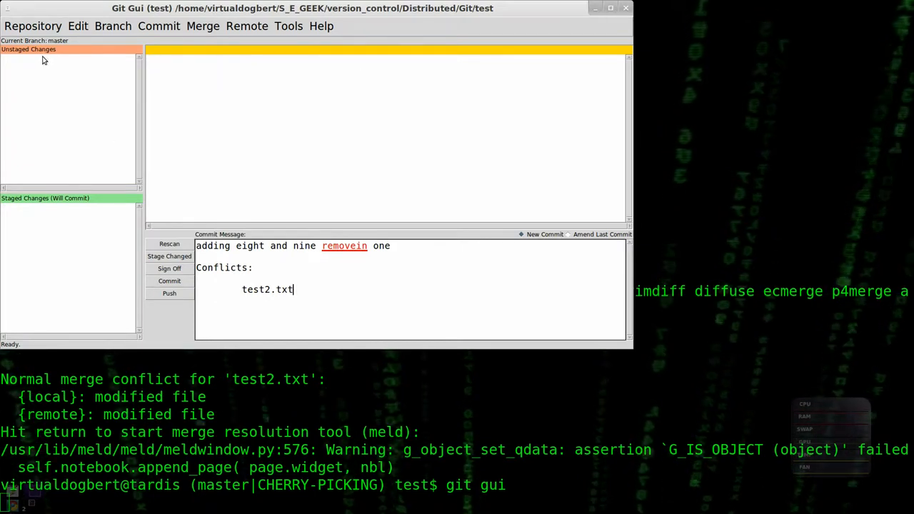
{"action": "left_click", "coordinate": [170, 280]}
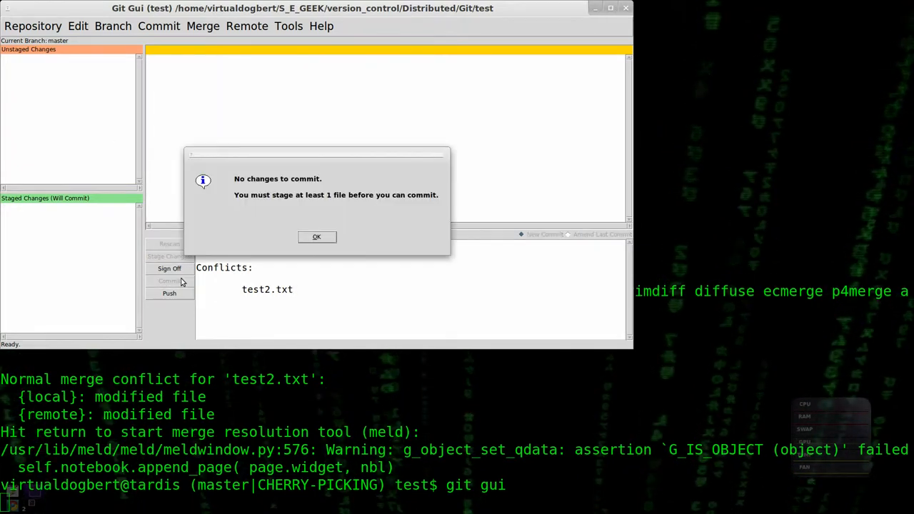
{"action": "left_click", "coordinate": [316, 237]}
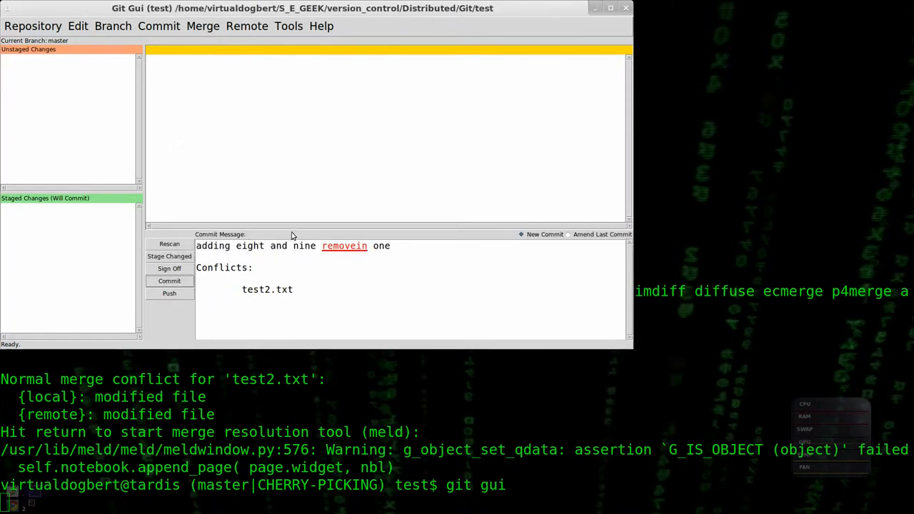
{"action": "mouse_move", "coordinate": [40, 229]}
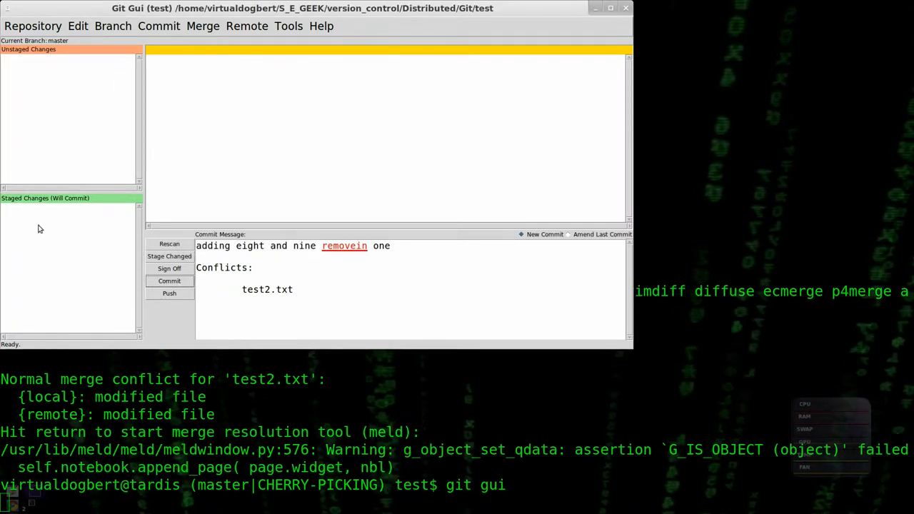
{"action": "left_click", "coordinate": [625, 8]}
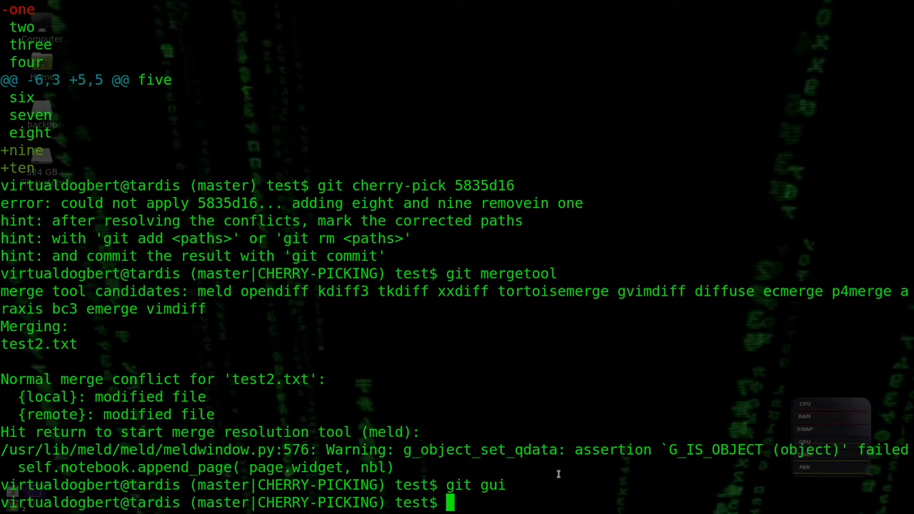
- Check git status, then cd .. and cd test back into the repository folder
{"action": "type", "text": "git st"}
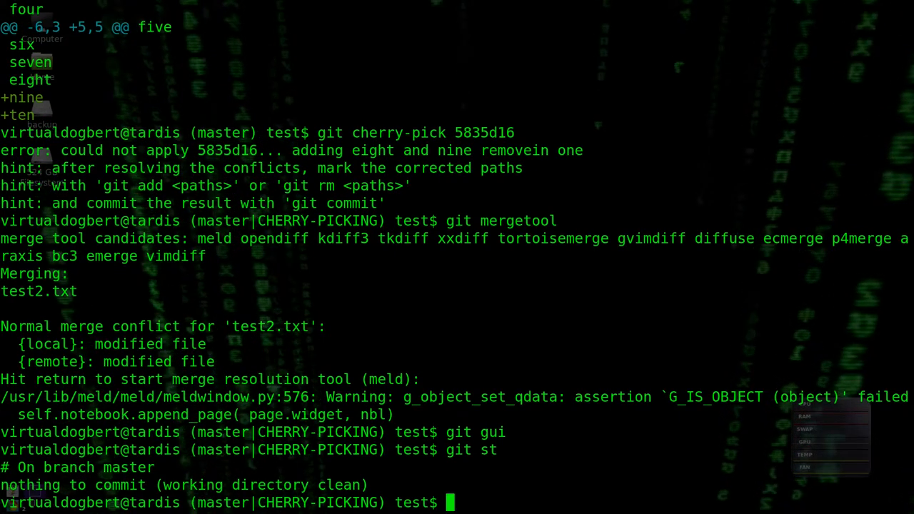
{"action": "key", "text": "Return"}
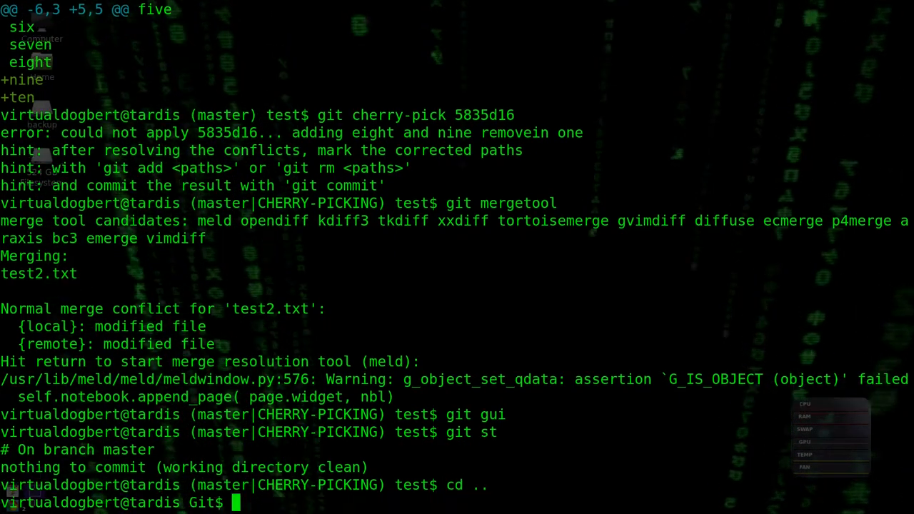
{"action": "type", "text": "cd test"}
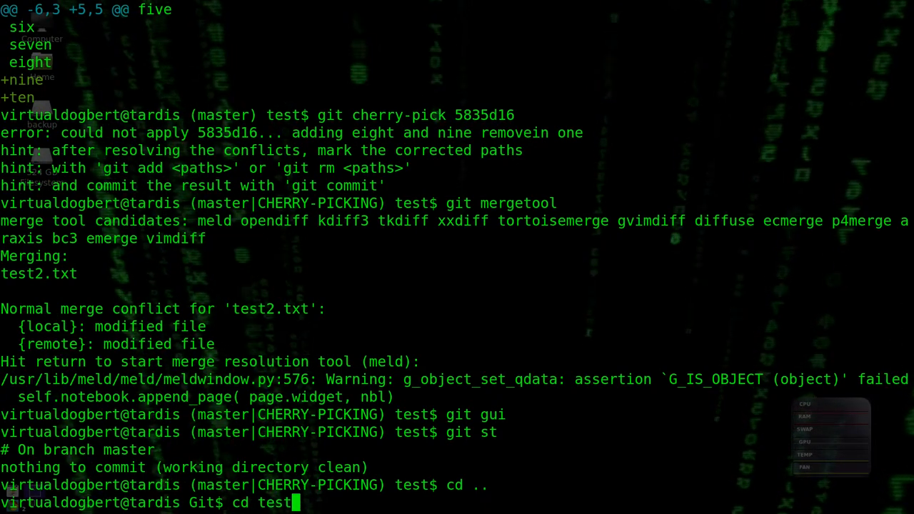
{"action": "key", "text": "Return"}
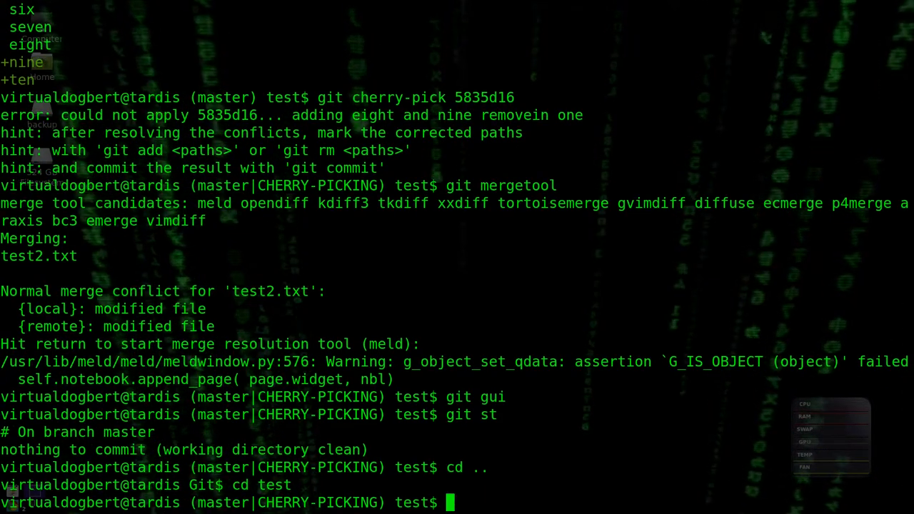
- Try git cherry-pick --continue on the pending cherry-pick
{"action": "type", "text": "git"}
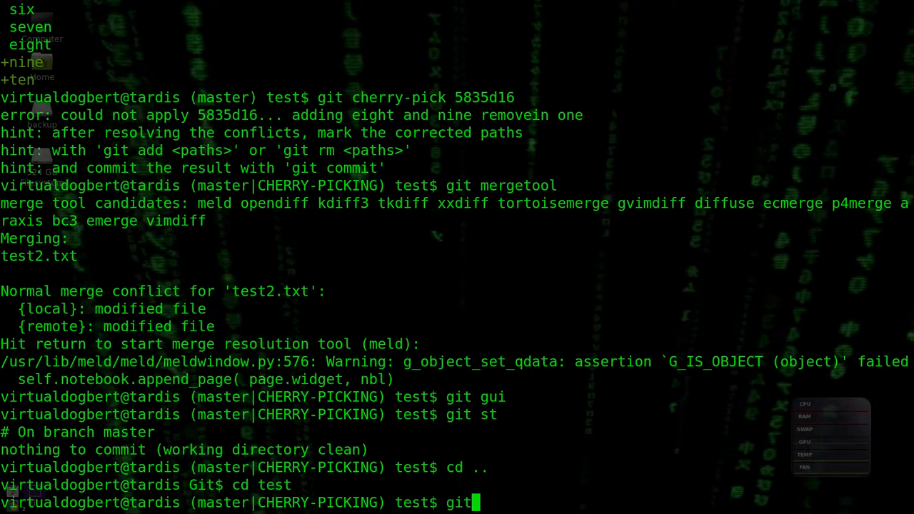
{"action": "type", "text": "cherry-"}
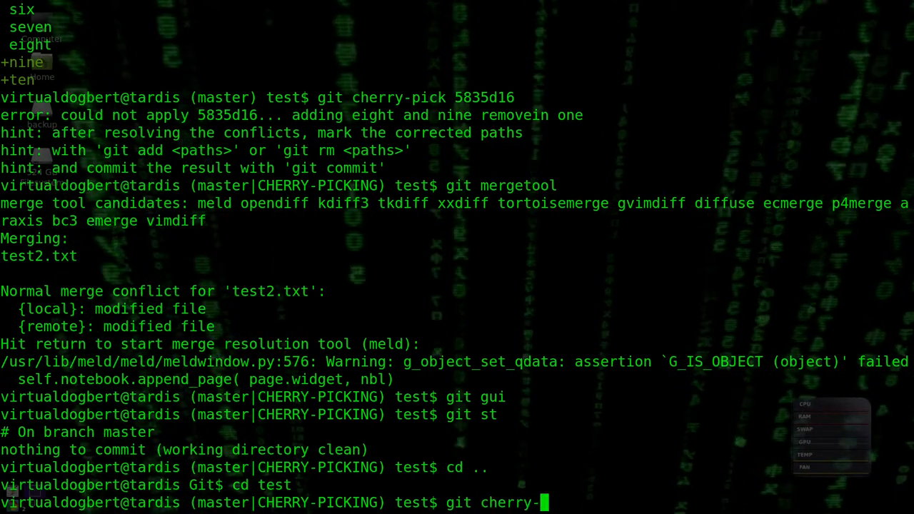
{"action": "type", "text": "pick"}
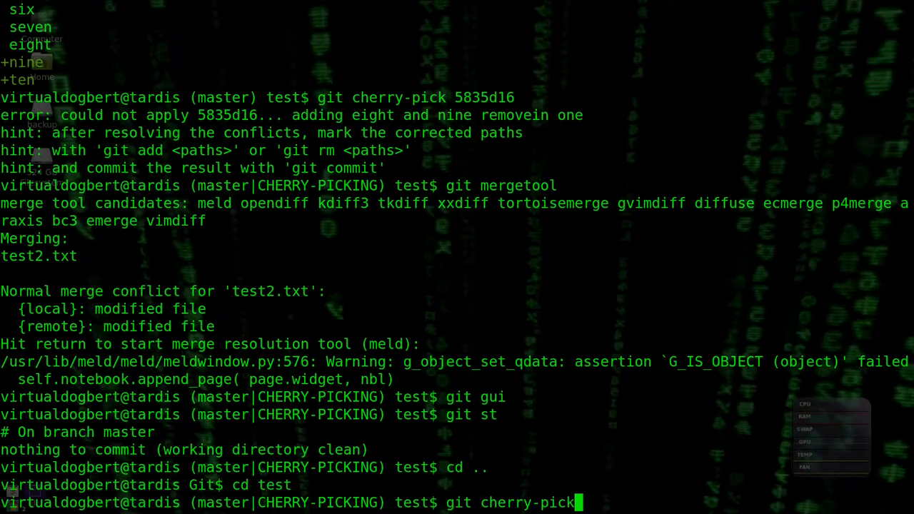
{"action": "type", "text": "--"}
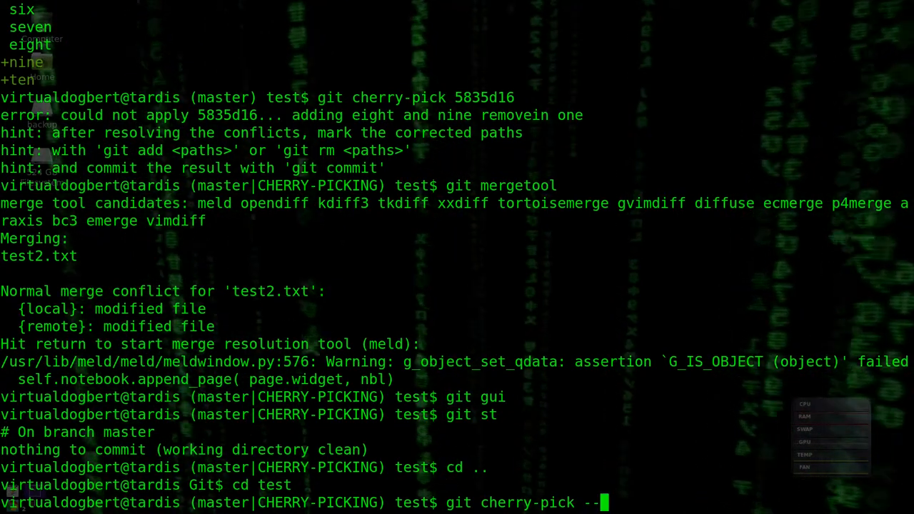
{"action": "type", "text": "contine"}
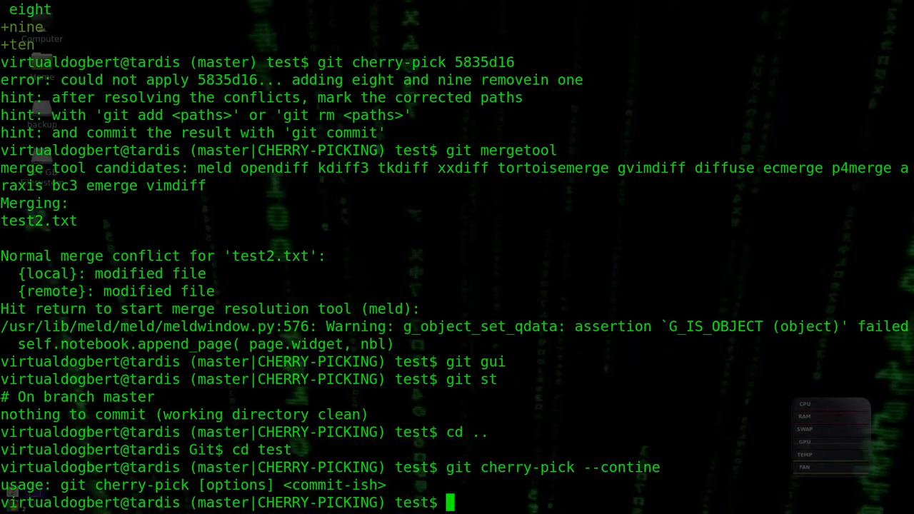
- Stage the resolved test2.txt with git add test2.txt
{"action": "type", "text": "git"}
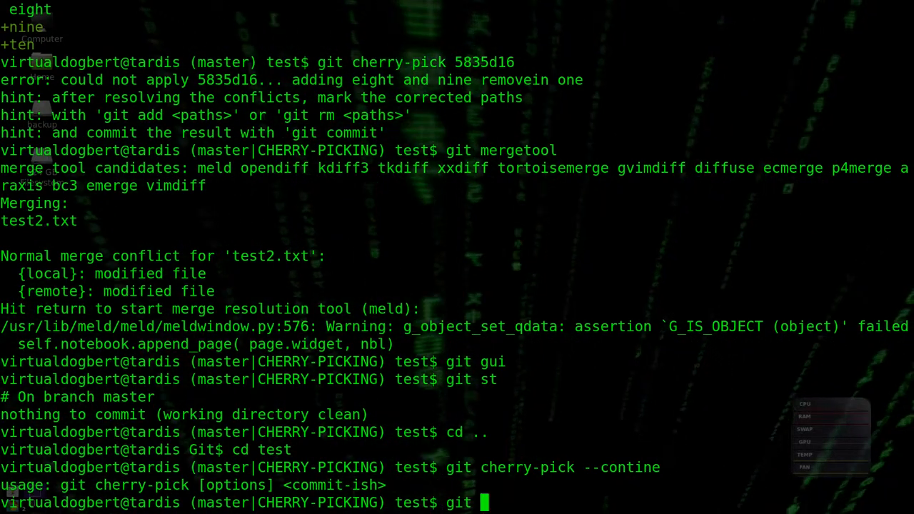
{"action": "type", "text": "c"}
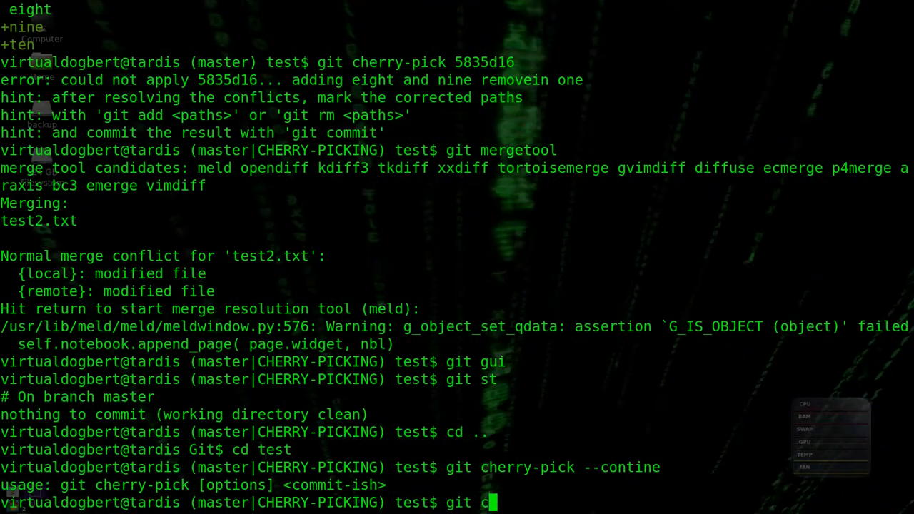
{"action": "key", "text": "BackSpace"}
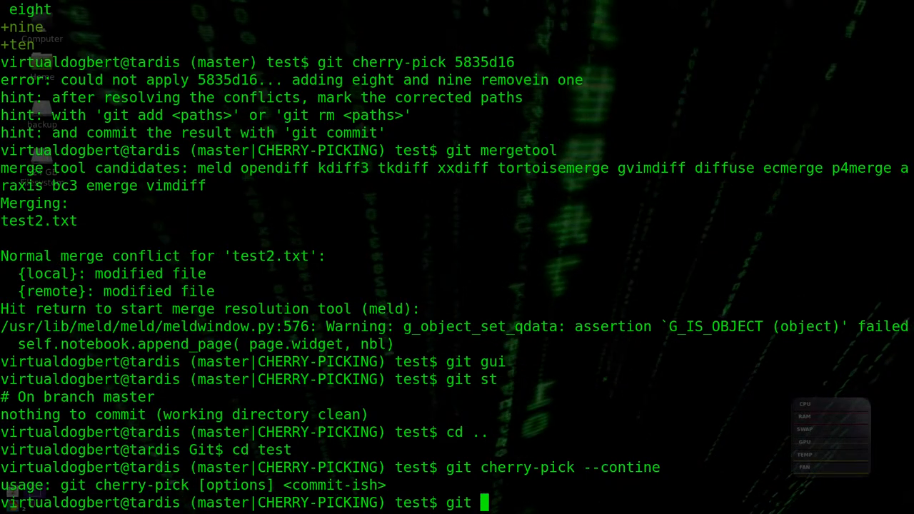
{"action": "type", "text": "add test"}
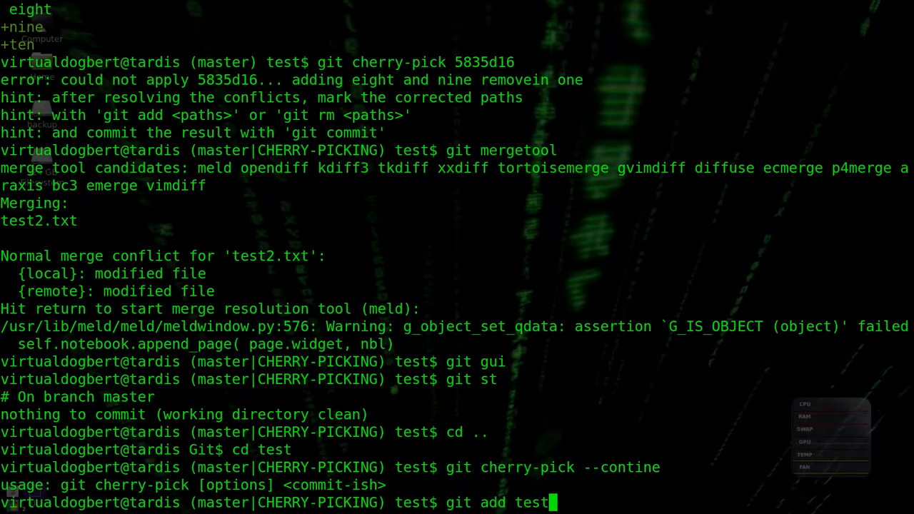
{"action": "type", "text": "2.t"}
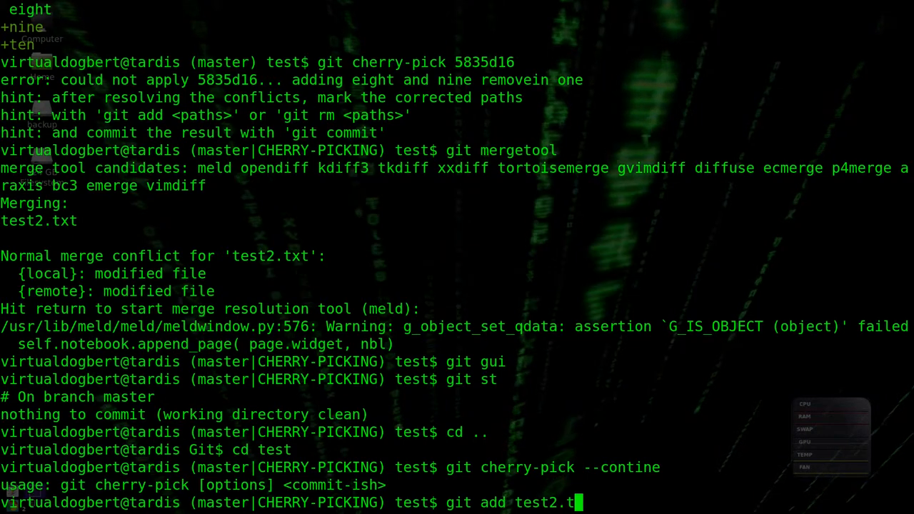
{"action": "key", "text": "Return"}
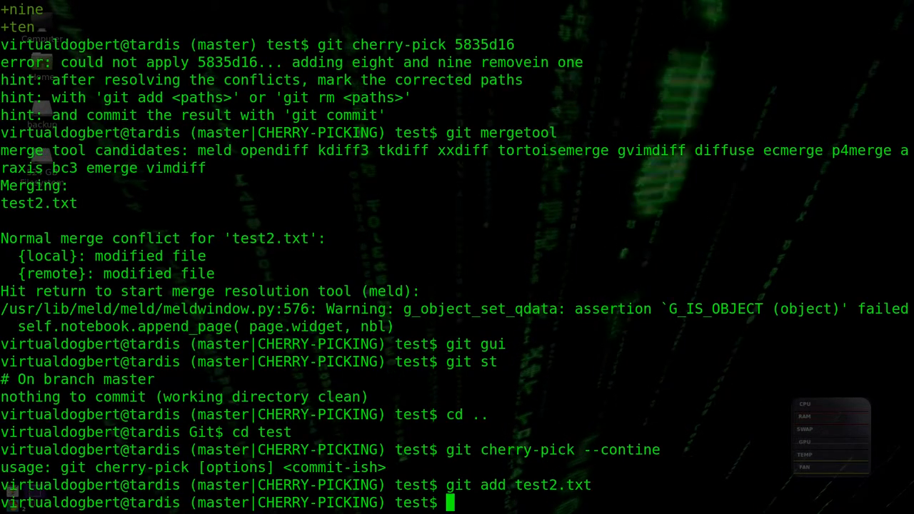
- Open and close git gui, then begin typing a git commit command
{"action": "type", "text": "git gui"}
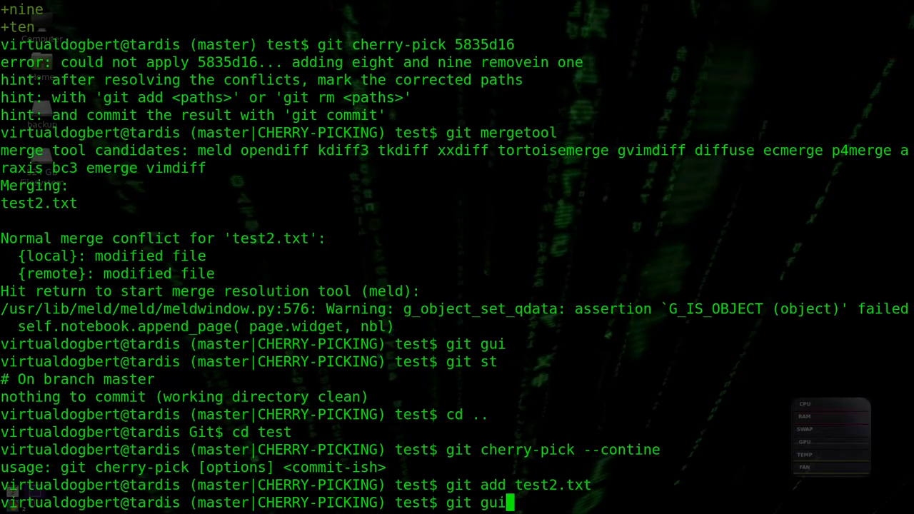
{"action": "key", "text": "Return"}
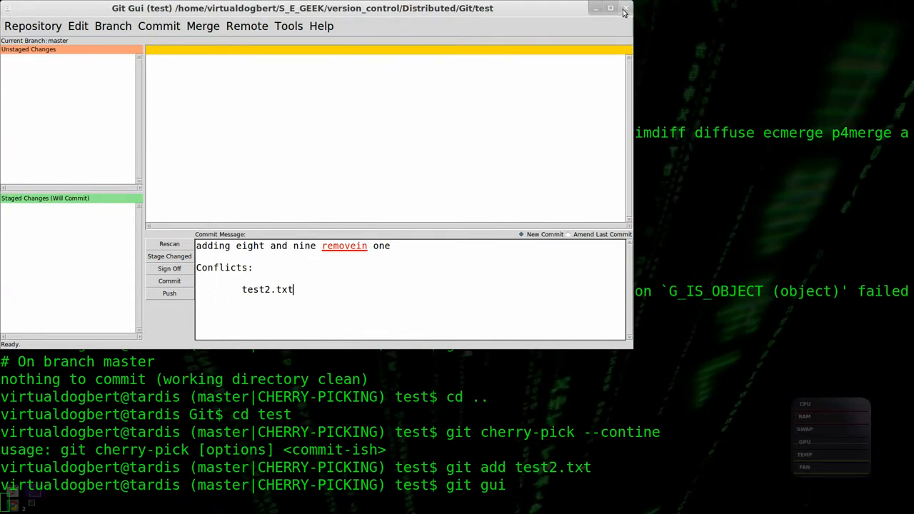
{"action": "left_click", "coordinate": [623, 7]}
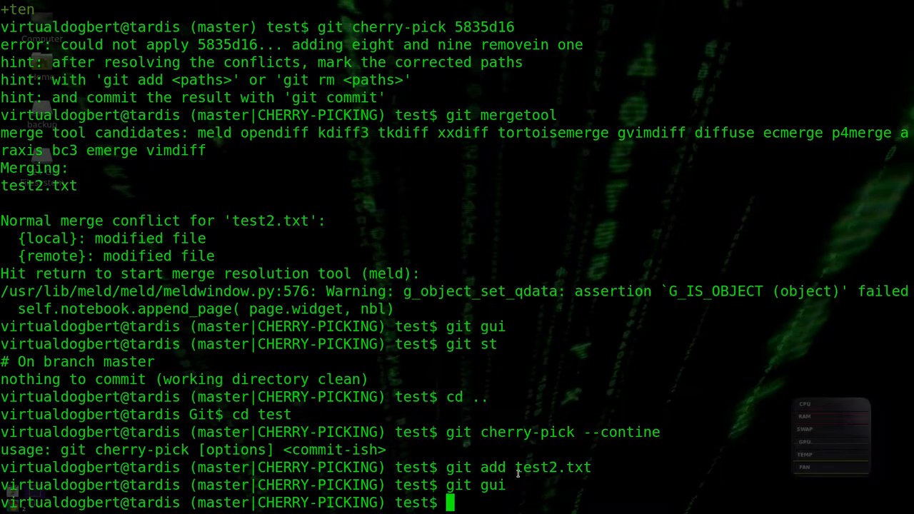
{"action": "type", "text": "git"}
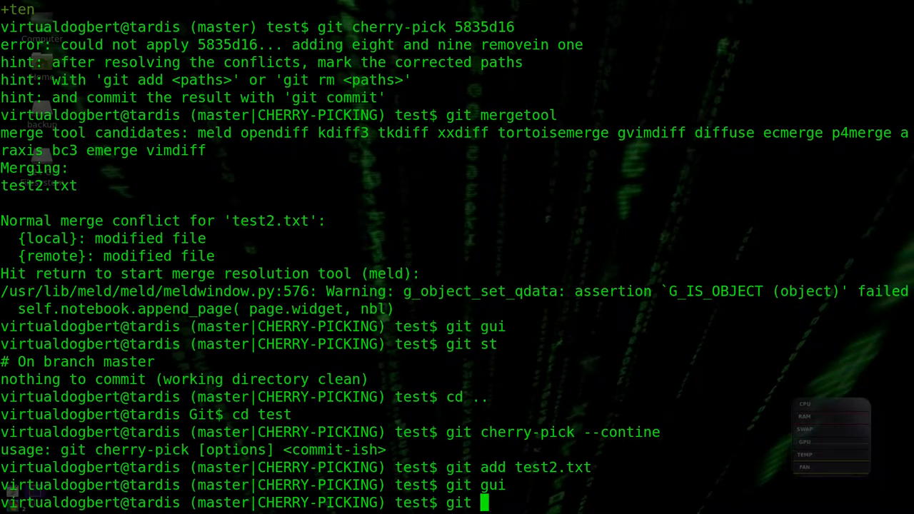
{"action": "type", "text": "co"}
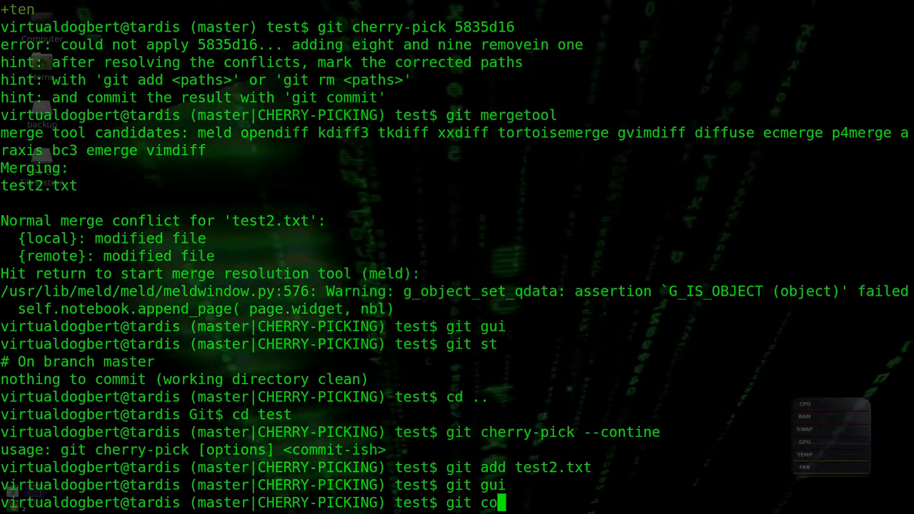
{"action": "type", "text": "mmit"}
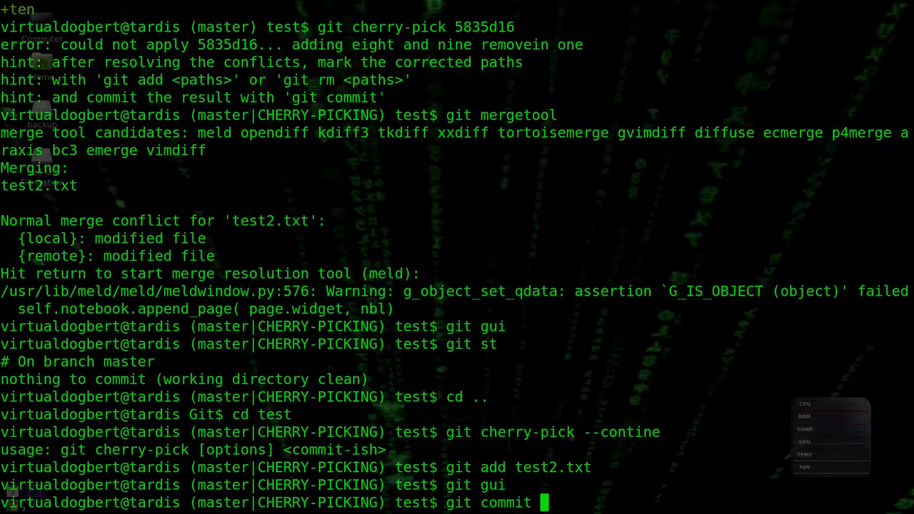
- Commit with message "commiting merge", which Git refuses as an empty cherry-pick
{"action": "type", "text": "-m\""}
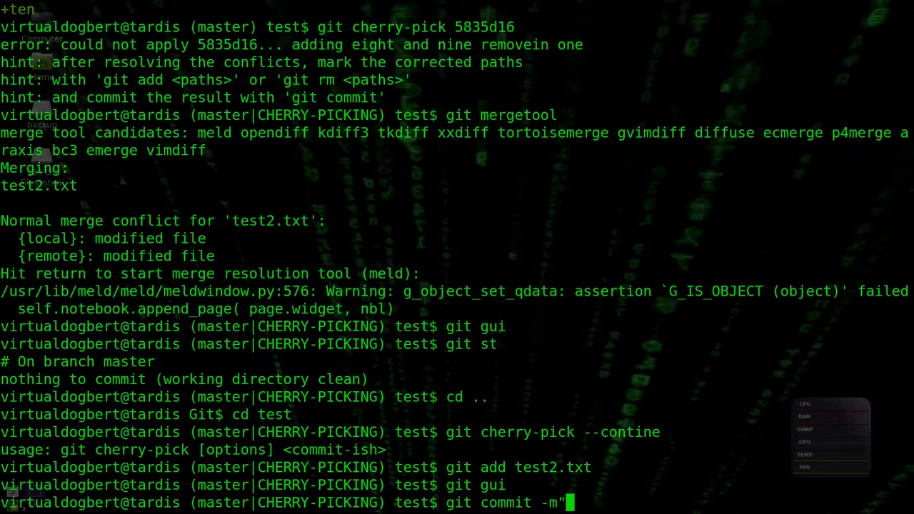
{"action": "type", "text": "commiting"}
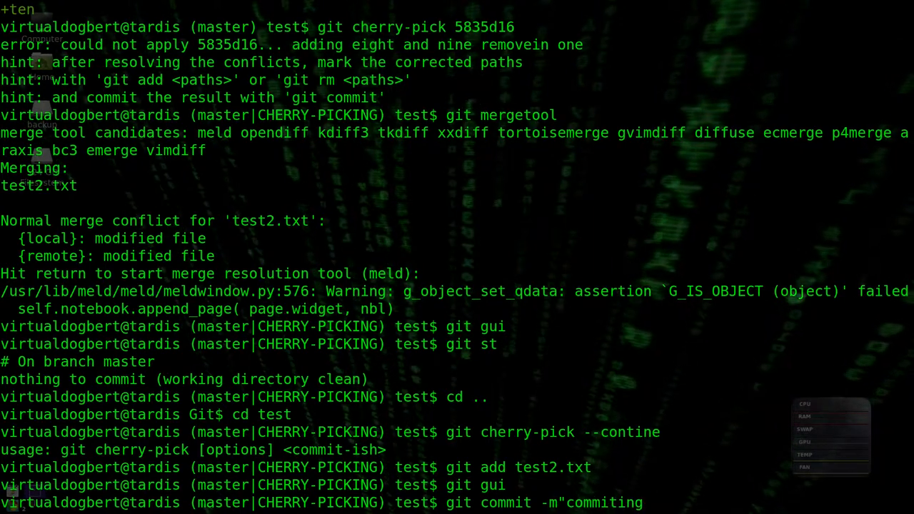
{"action": "type", "text": "merge\""}
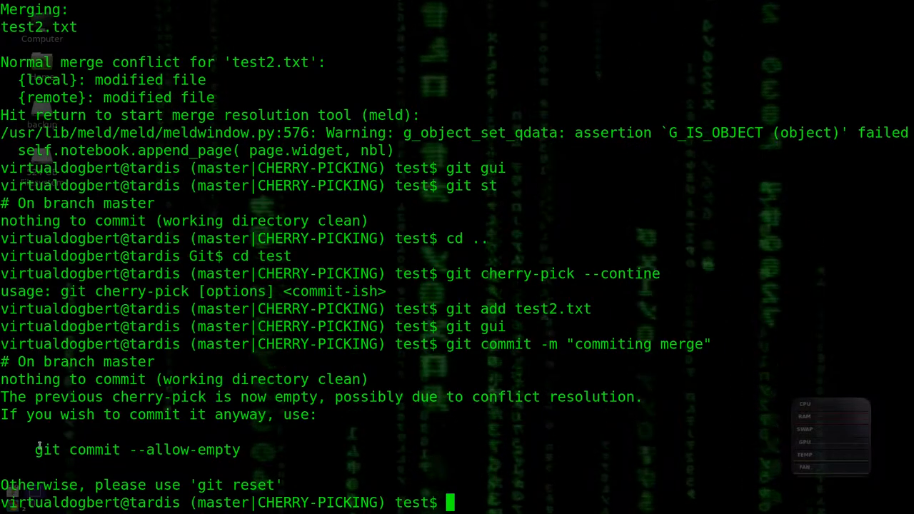
- Copy the suggested git commit --allow-empty and run it to force the empty commit
{"action": "double_click", "coordinate": [129, 450]}
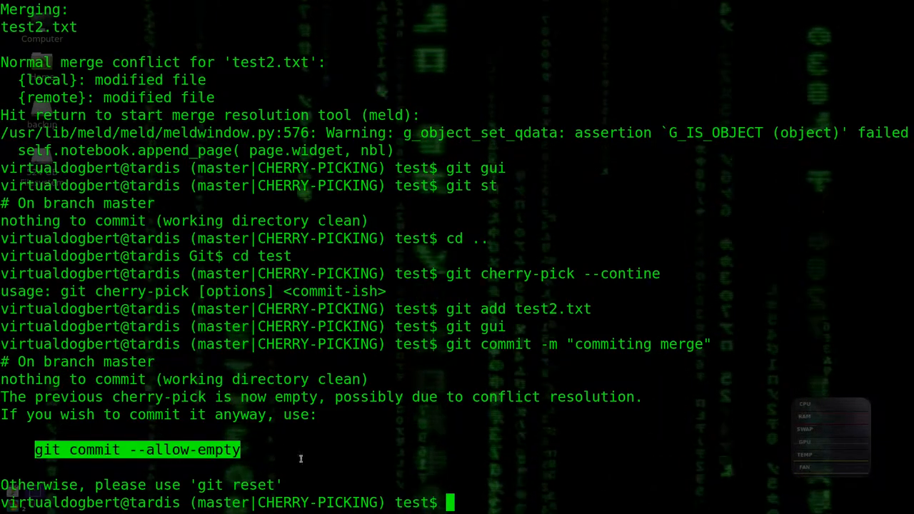
{"action": "type", "text": "git commit --allow-empty"}
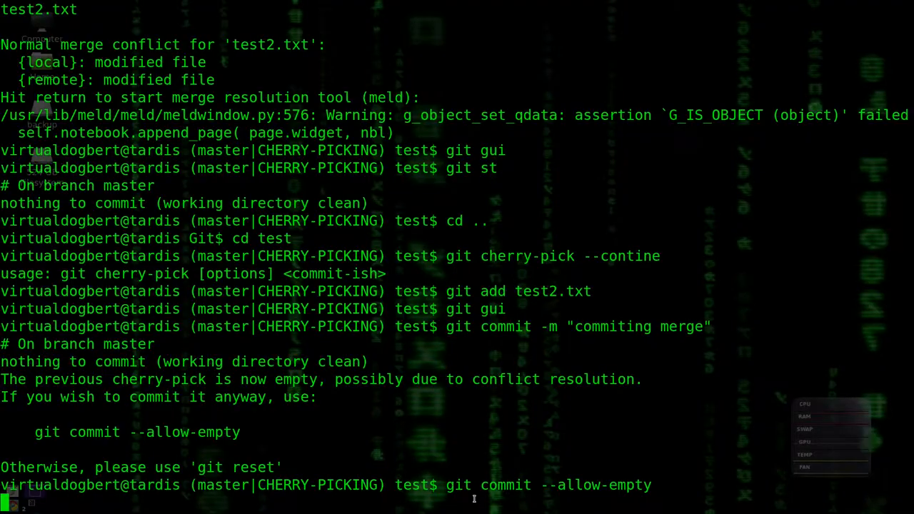
{"action": "key", "text": "Return"}
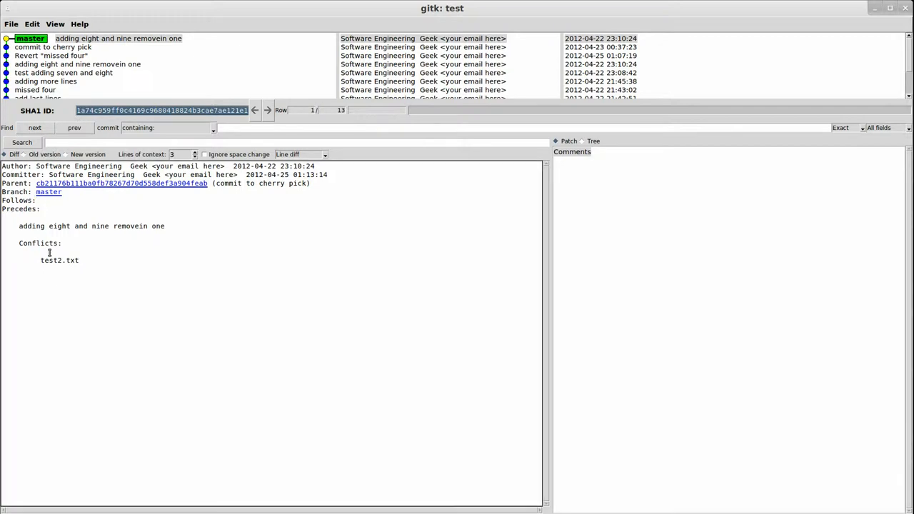
- View the 'commit to cherry pick' diff adding two lines to test2.txt, then close gitk
{"action": "left_click", "coordinate": [52, 47]}
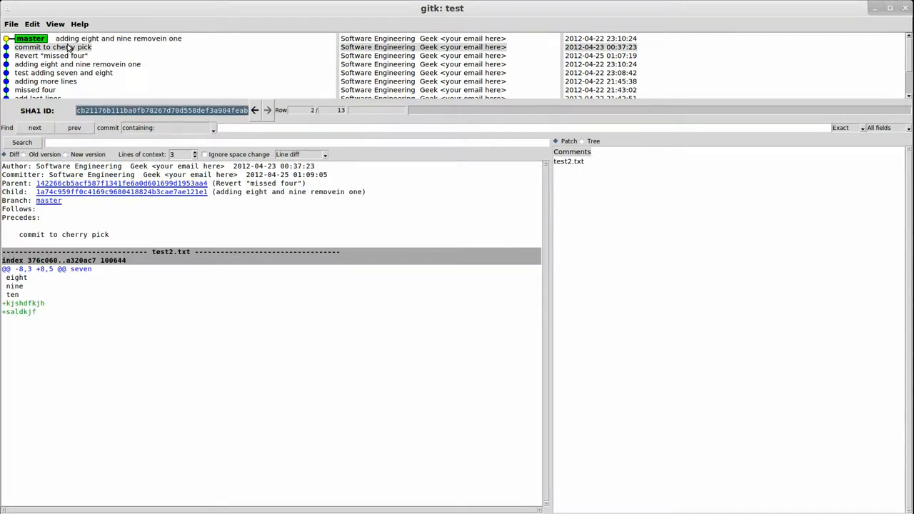
{"action": "mouse_move", "coordinate": [292, 256]}
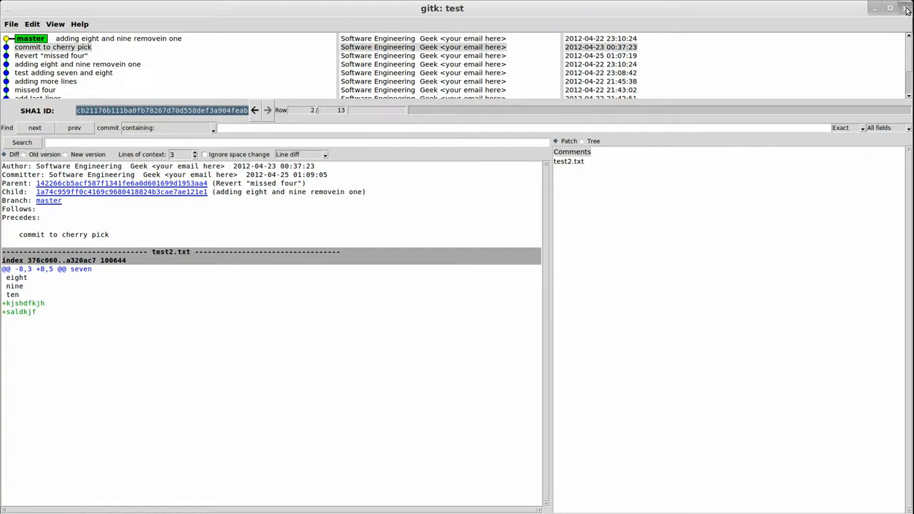
{"action": "left_click", "coordinate": [907, 8]}
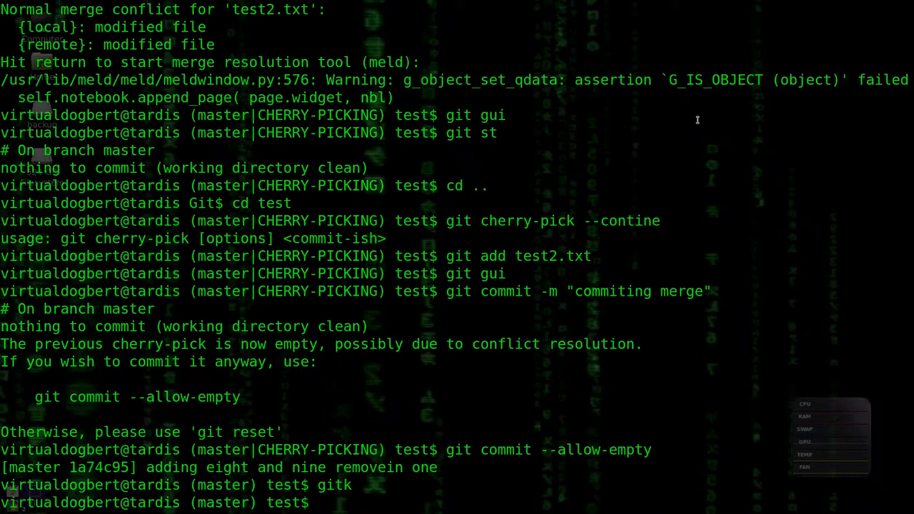
{"action": "mouse_move", "coordinate": [674, 315]}
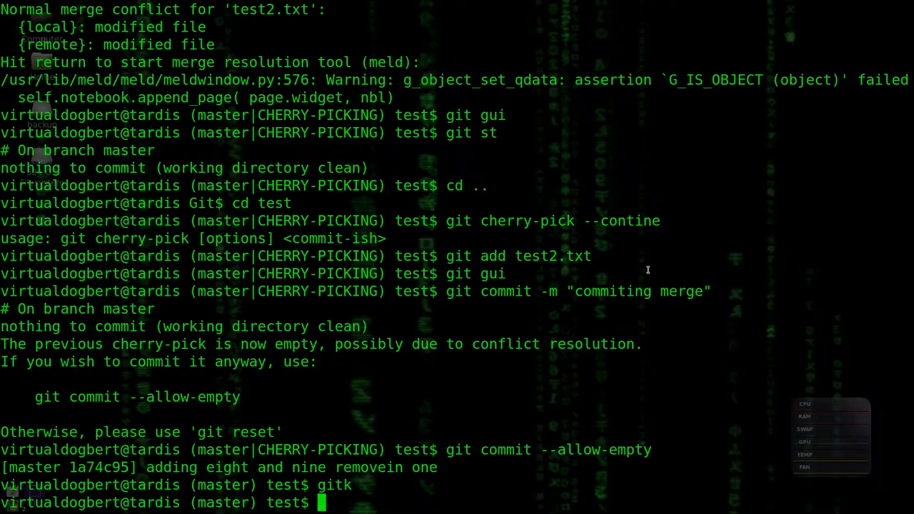
- Run git reflog, showing the cherry-pick commit at HEAD@{0}, and enter git gui
{"action": "type", "text": "gi"}
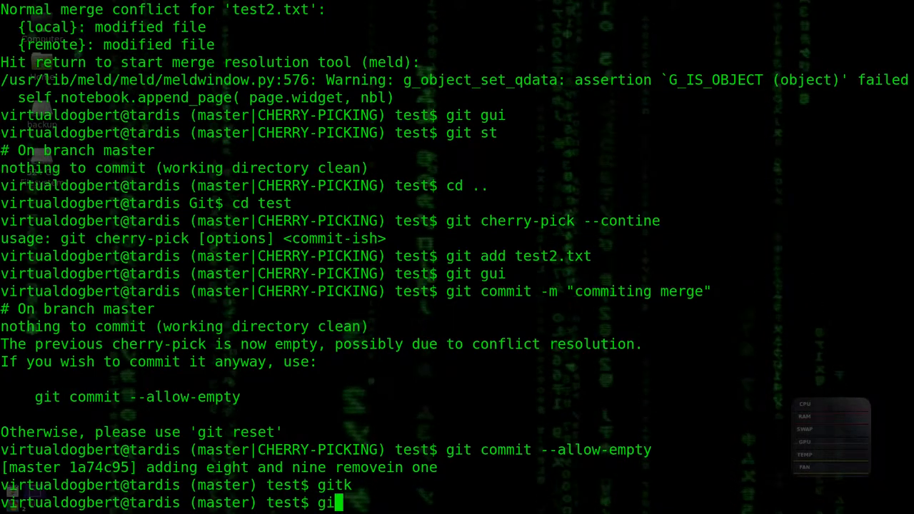
{"action": "type", "text": "reflog"}
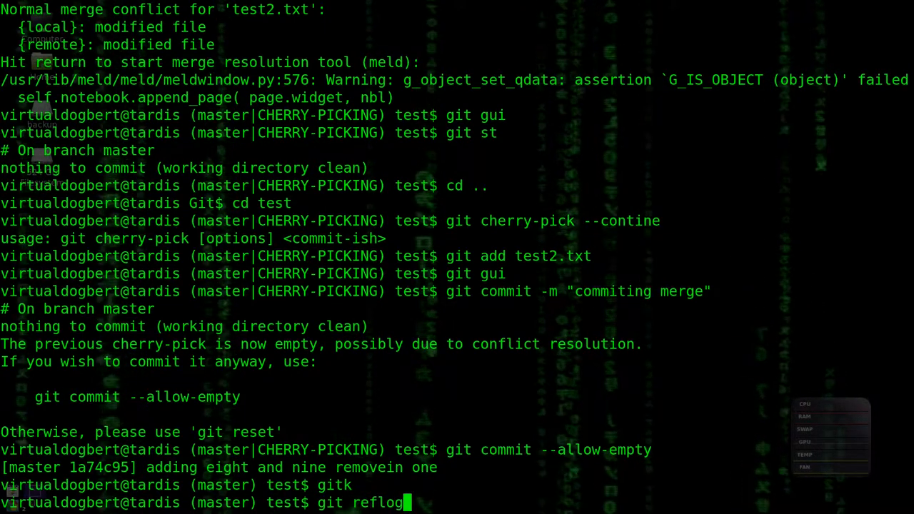
{"action": "key", "text": "Return"}
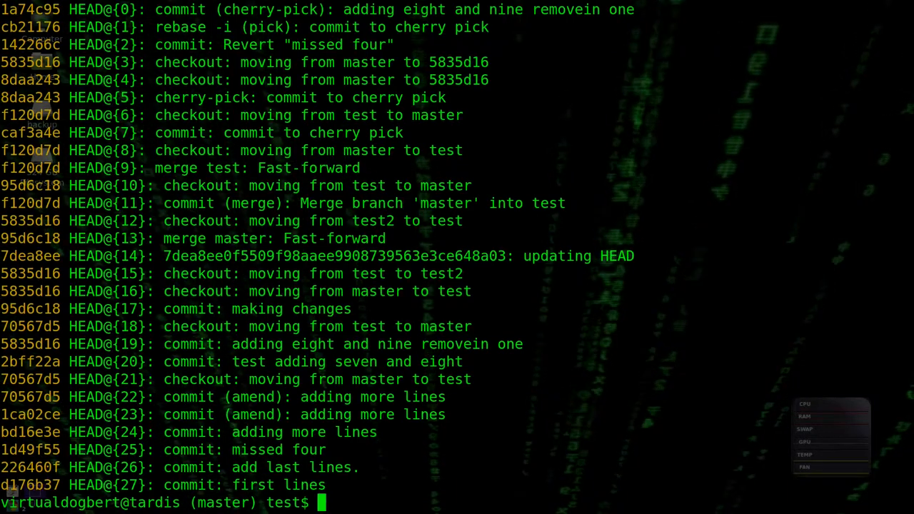
{"action": "type", "text": "git gui"}
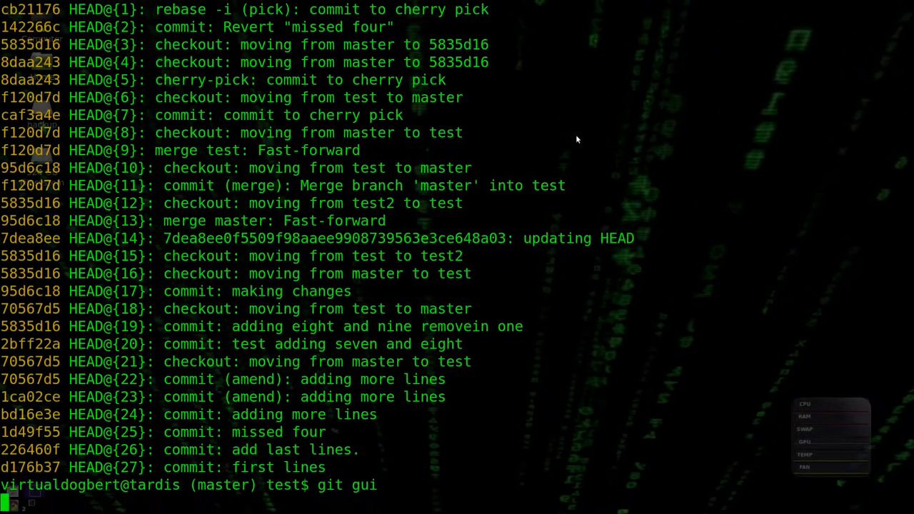
- Launch Git Gui and run Compress Database from the Repository menu
{"action": "key", "text": "Return"}
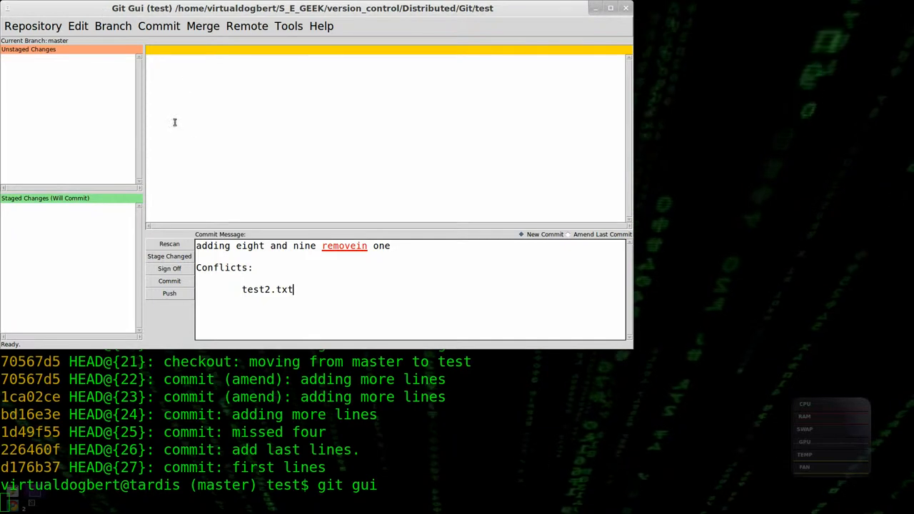
{"action": "mouse_move", "coordinate": [367, 290]}
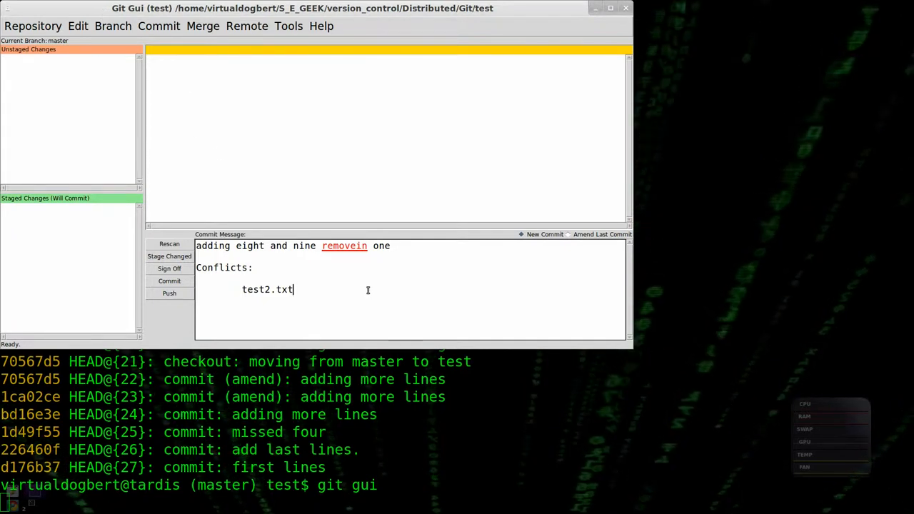
{"action": "mouse_move", "coordinate": [112, 77]}
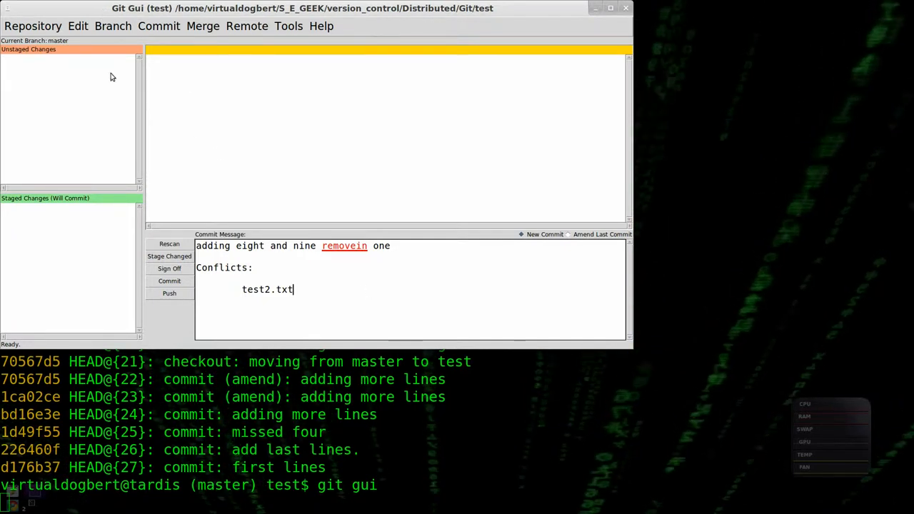
{"action": "left_click", "coordinate": [33, 25]}
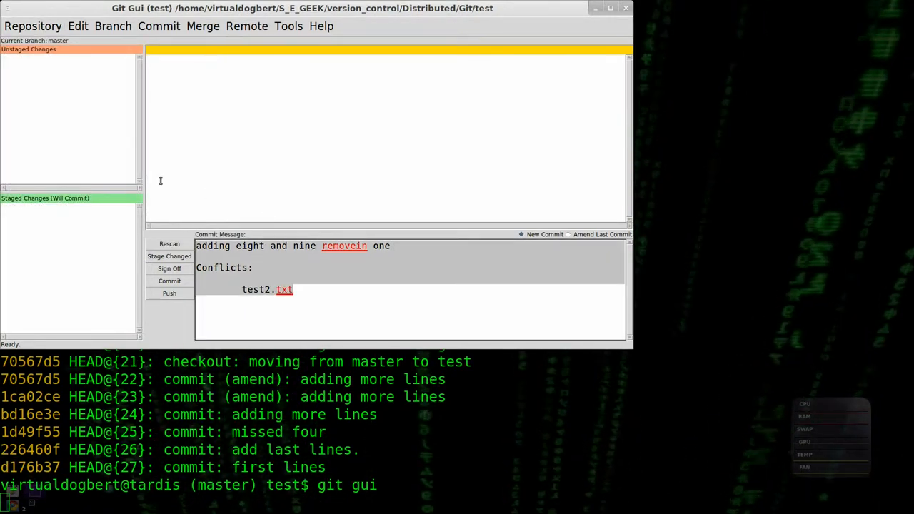
{"action": "left_click", "coordinate": [33, 26]}
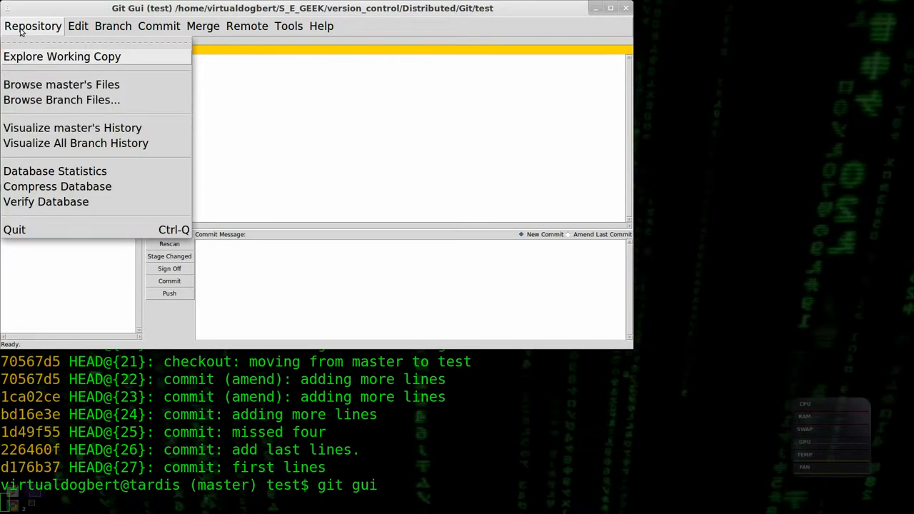
{"action": "mouse_move", "coordinate": [142, 165]}
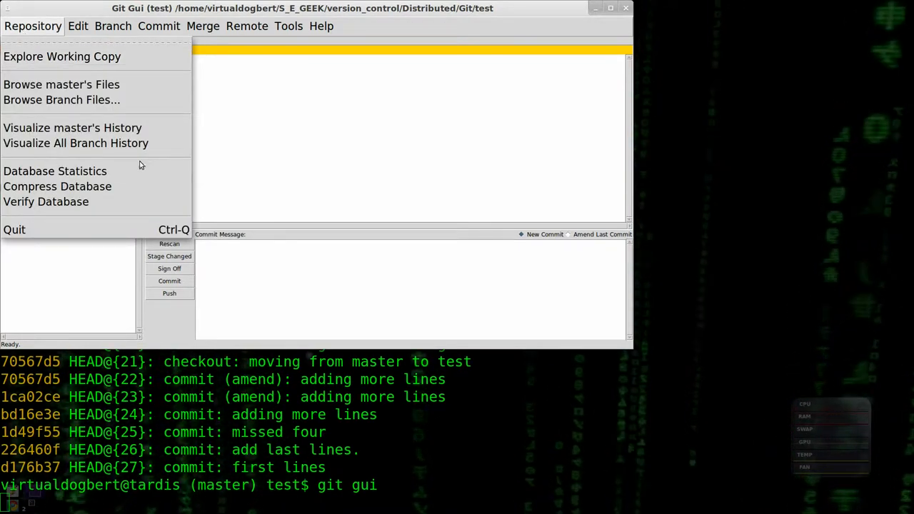
{"action": "left_click", "coordinate": [57, 187]}
{"action": "type", "text": "git"}
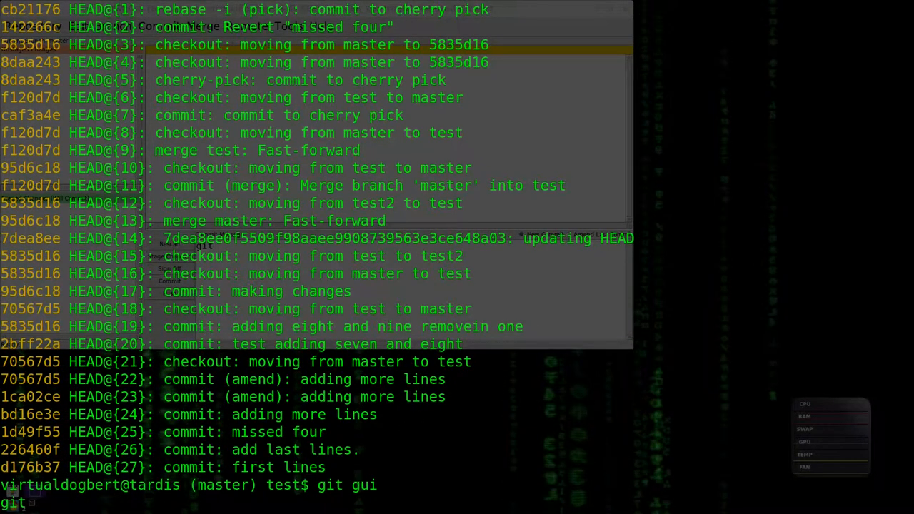
- End git gui with Ctrl+C and rerun git reflog, still showing the cherry-pick at HEAD@{0}
{"action": "type", "text": "reflog"}
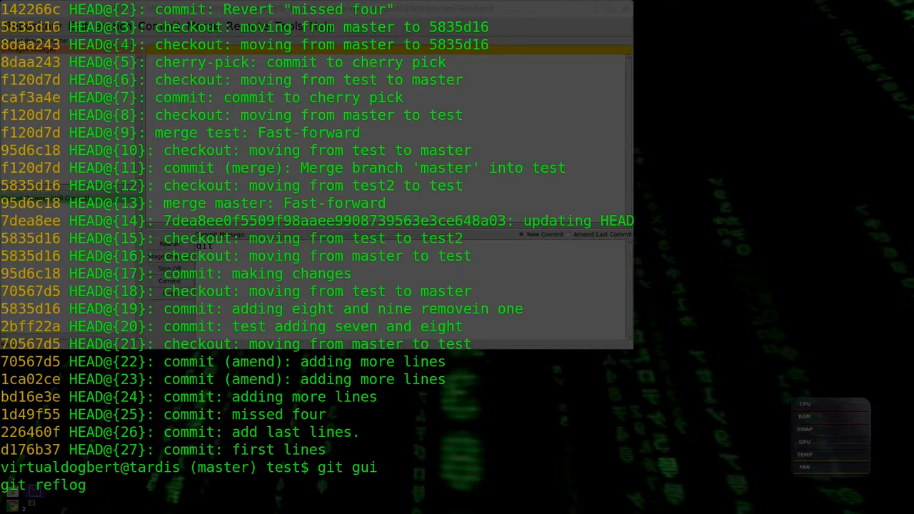
{"action": "key", "text": "ctrl+c"}
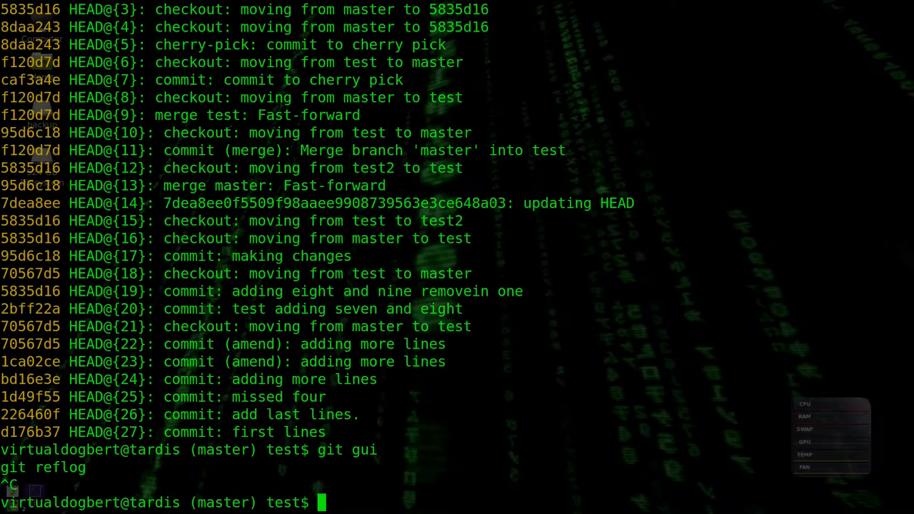
{"action": "type", "text": "git gui"}
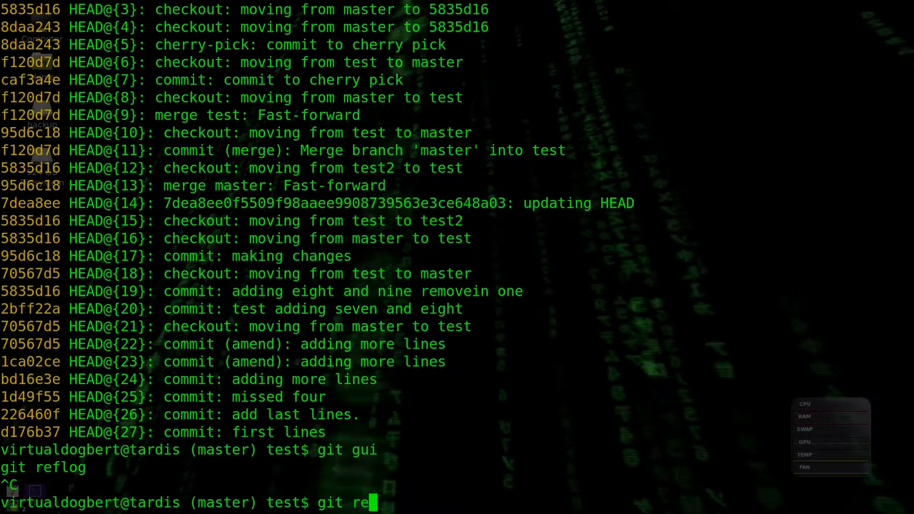
{"action": "key", "text": "Return"}
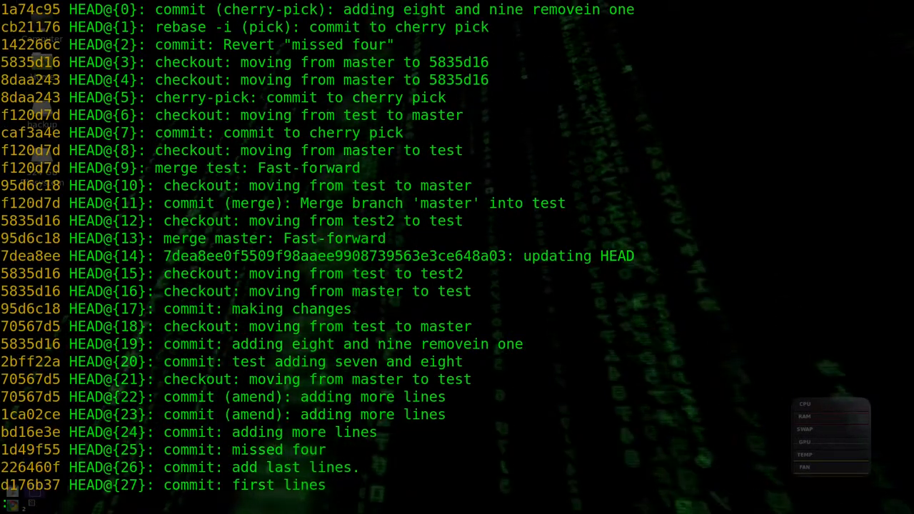